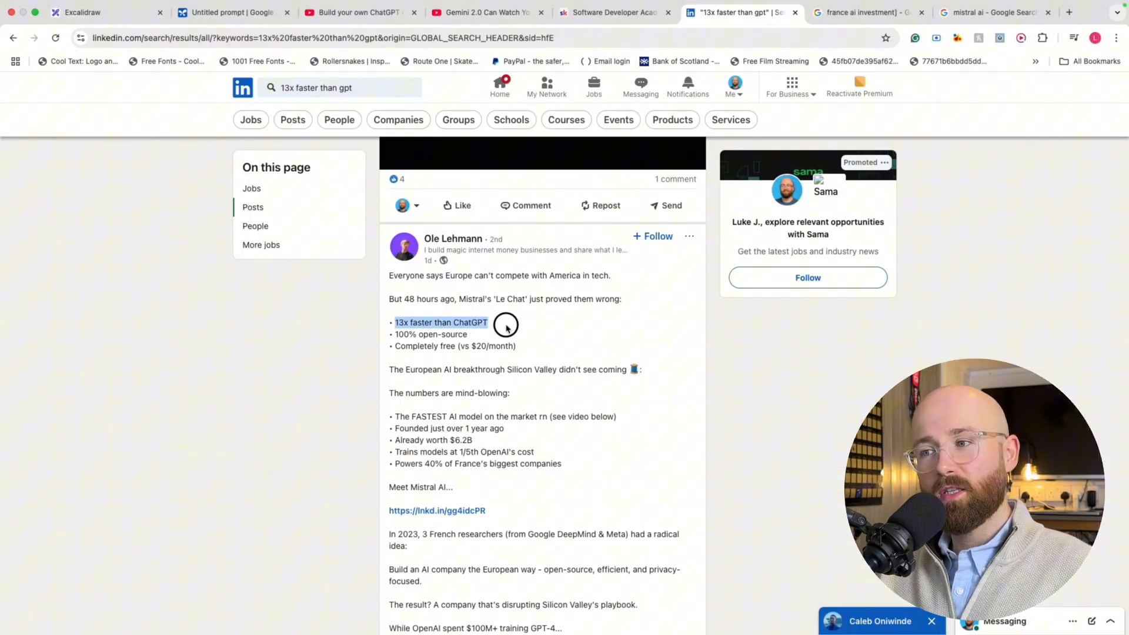
Highlight the '13x faster than ChatGPT' claim, then move to the Mistral AI search results
drag(507, 325, 499, 339)
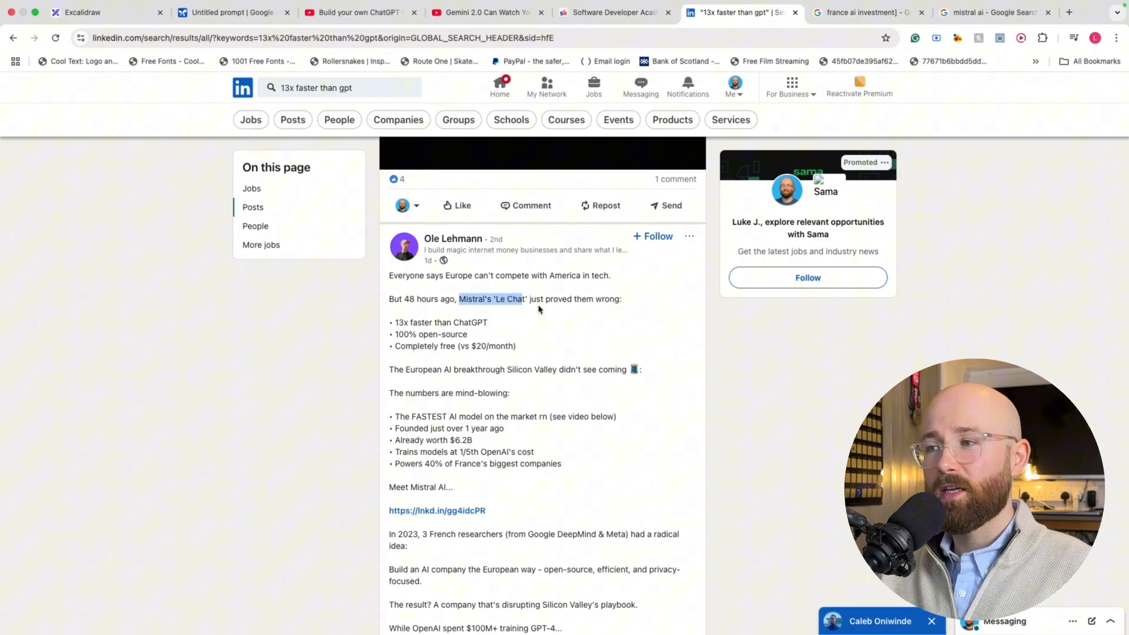
click(994, 12)
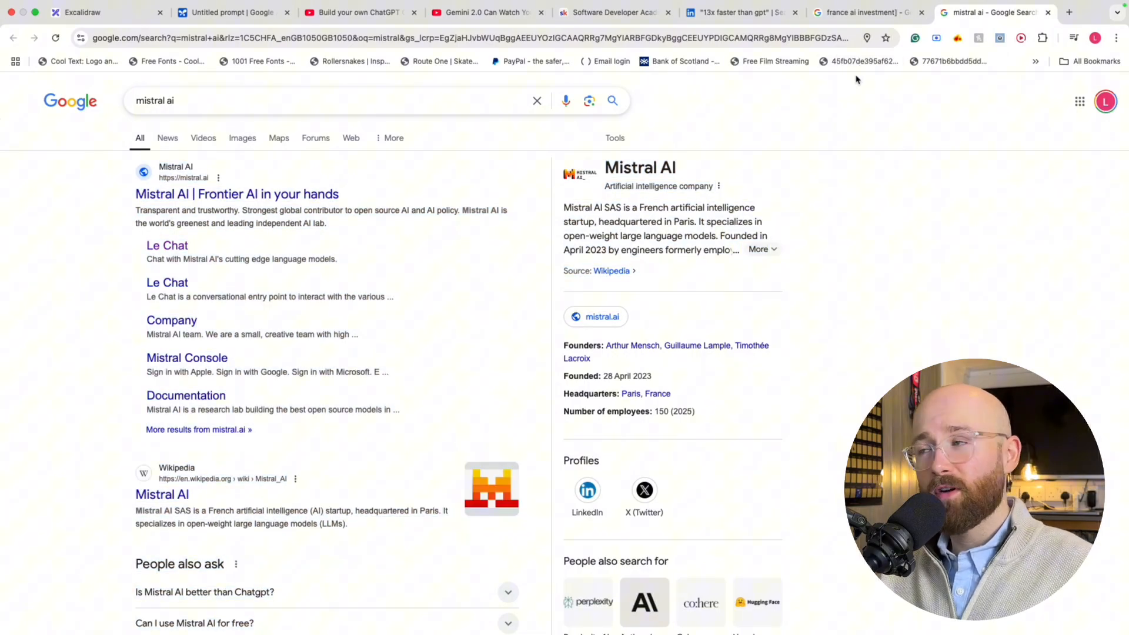
Switch to the 'france ai investment' search results with Macron's €109bn plan stories
click(864, 11)
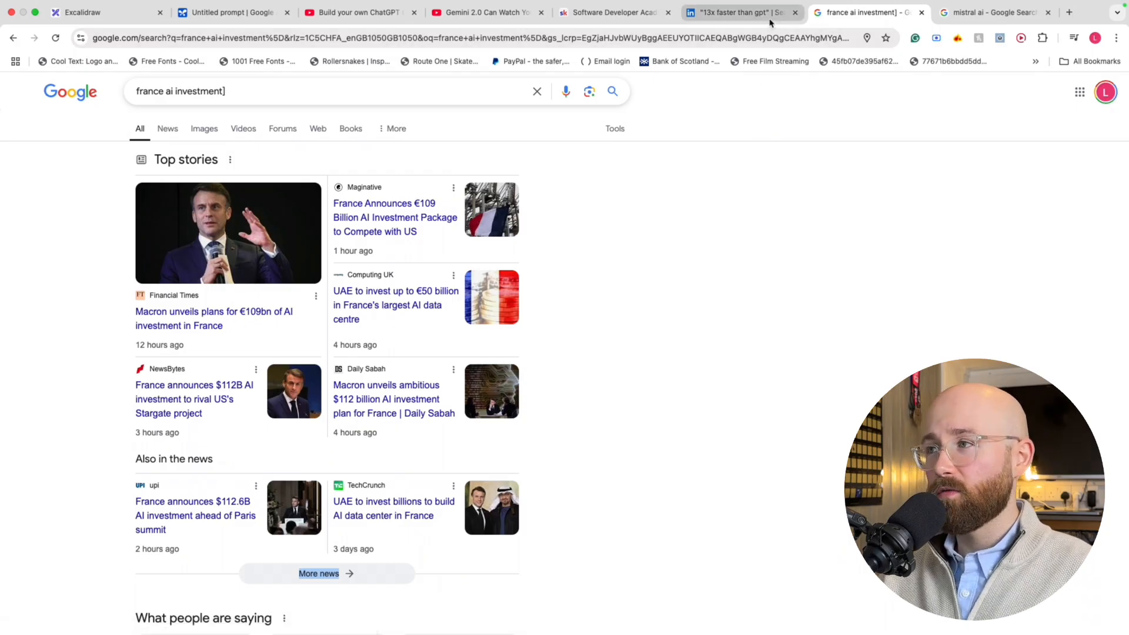
mouse_move(741, 12)
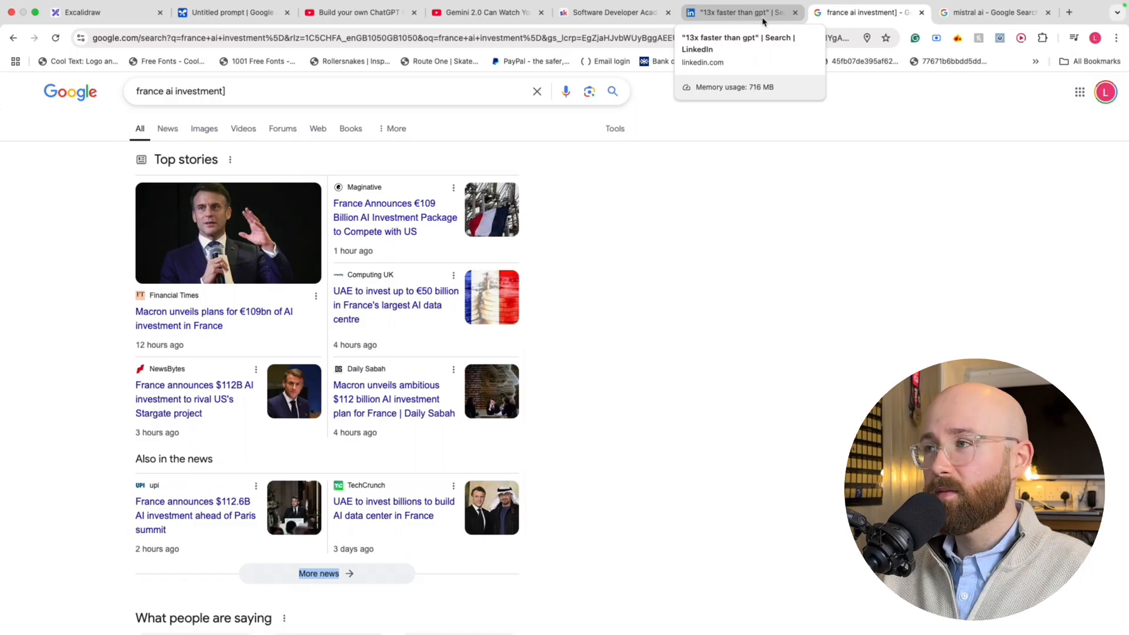
Return to the LinkedIn Le Chat post and scroll through it
click(738, 12)
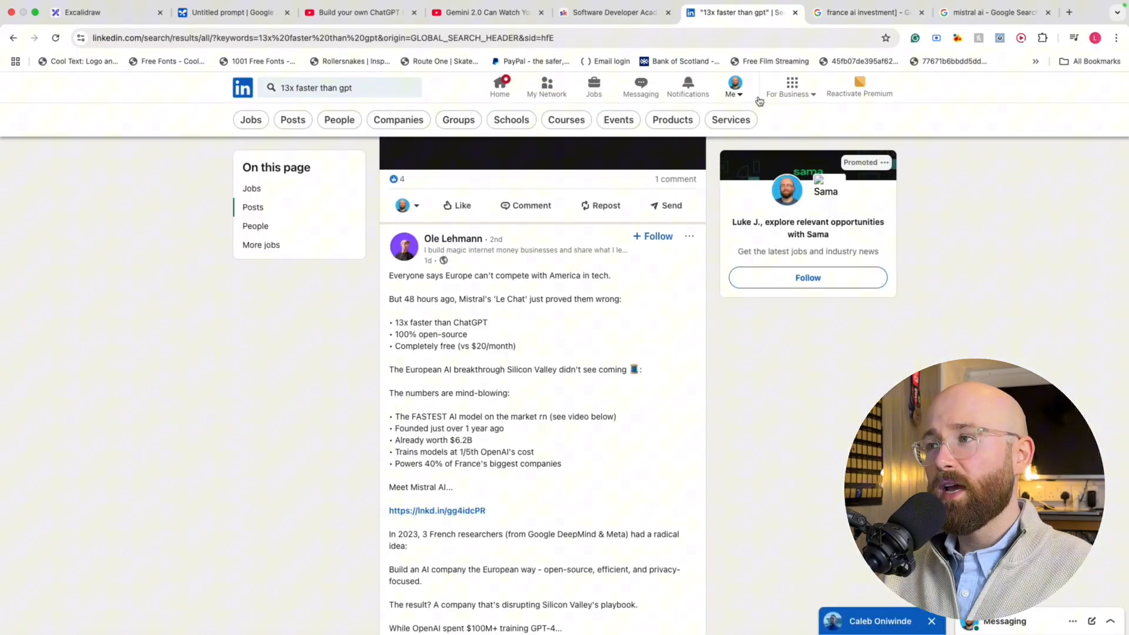
click(541, 152)
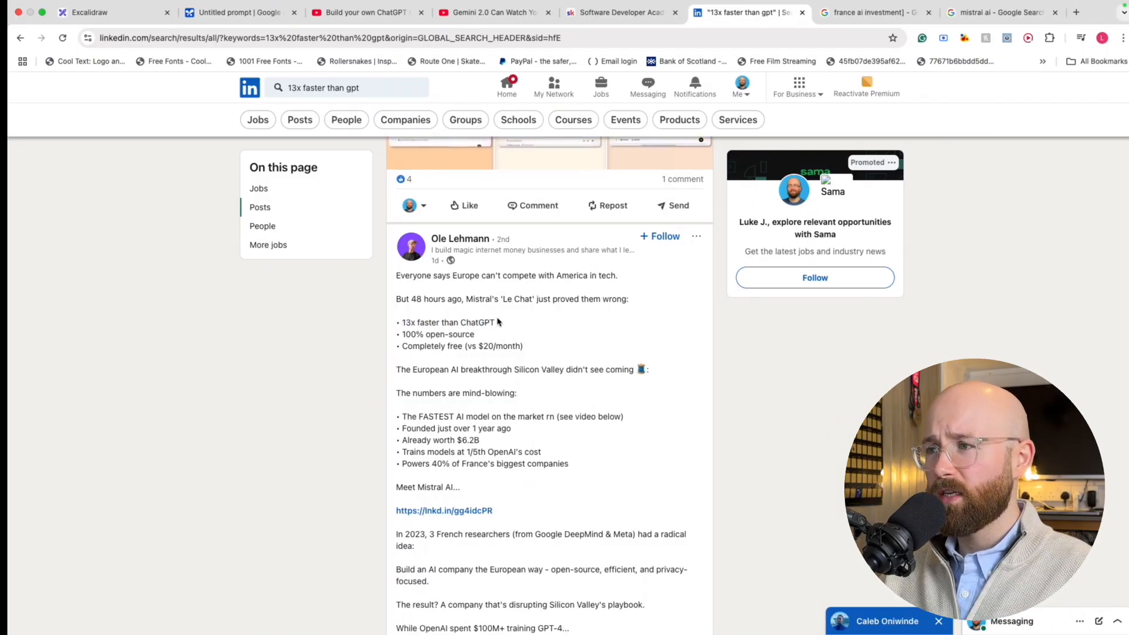
scroll(down, 3)
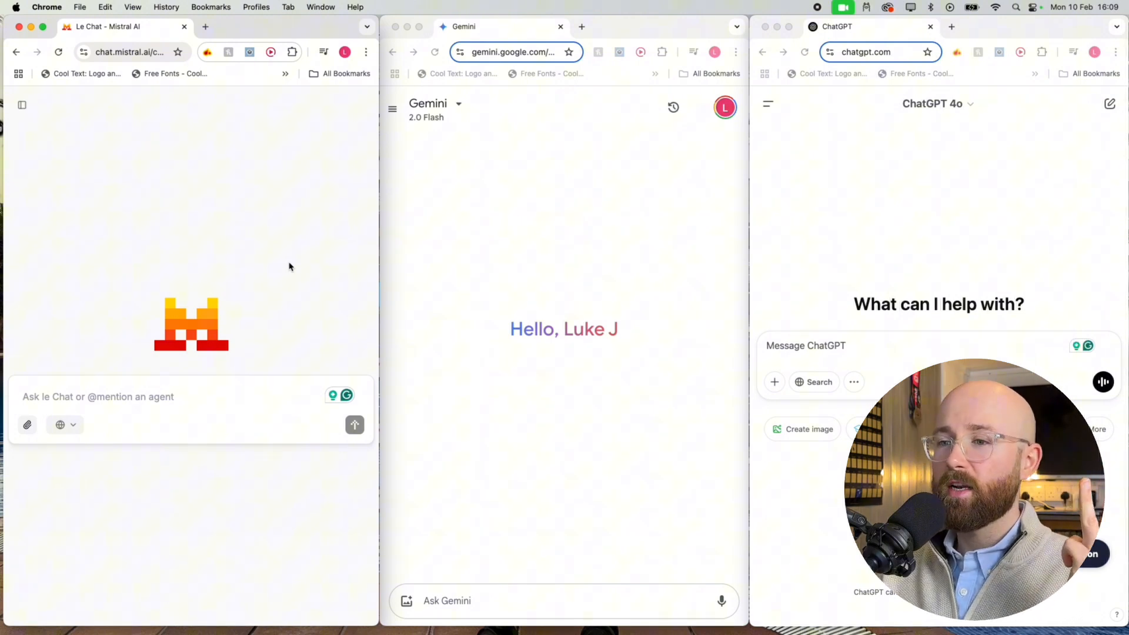
mouse_move(226, 293)
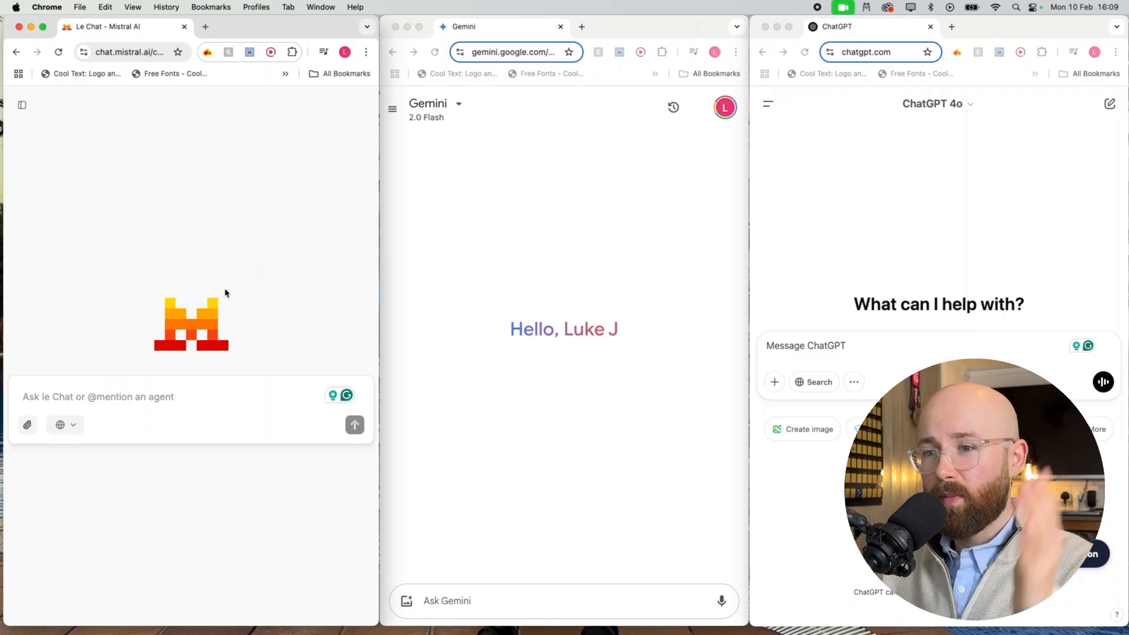
mouse_move(280, 231)
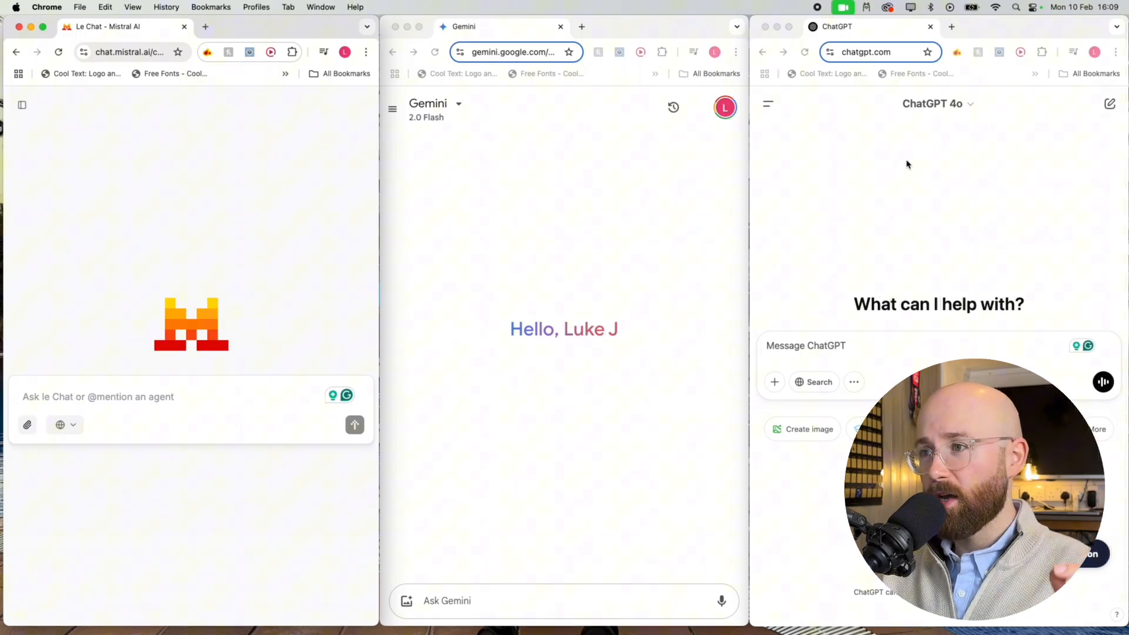
Show ChatGPT's model list with GPT-4o, o1, o3-mini and o3-mini-high
click(938, 104)
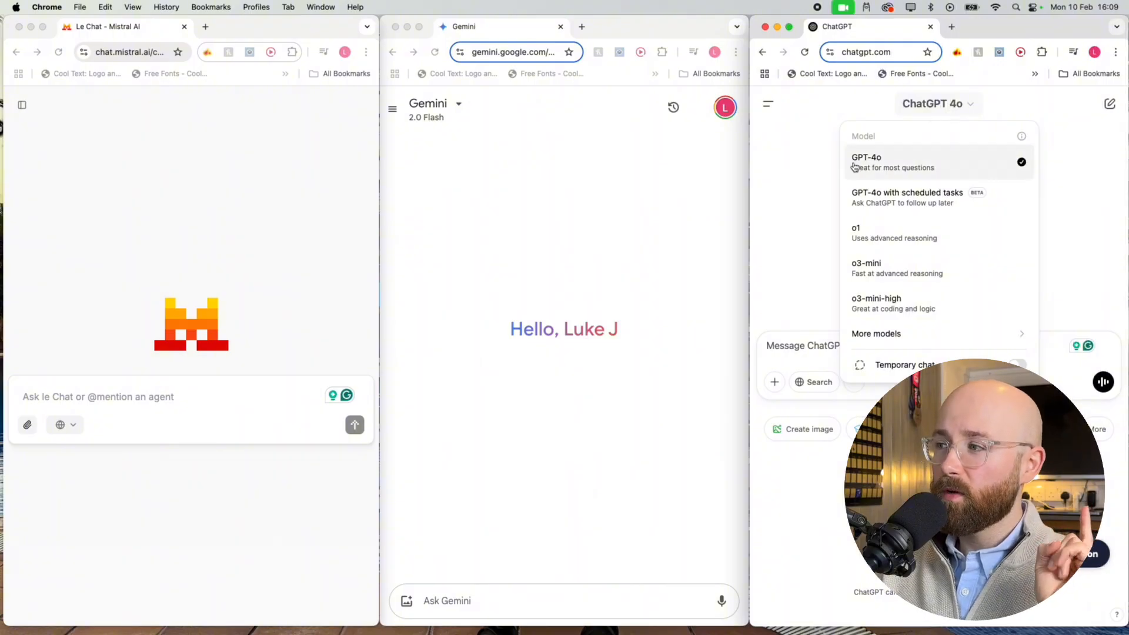
mouse_move(914, 223)
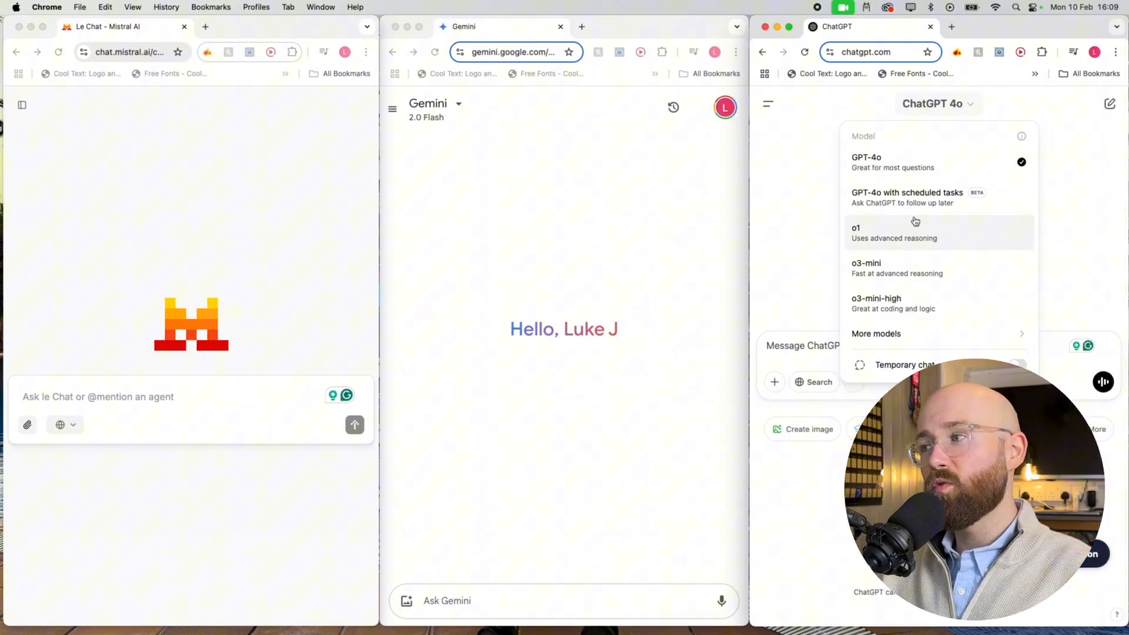
mouse_move(832, 281)
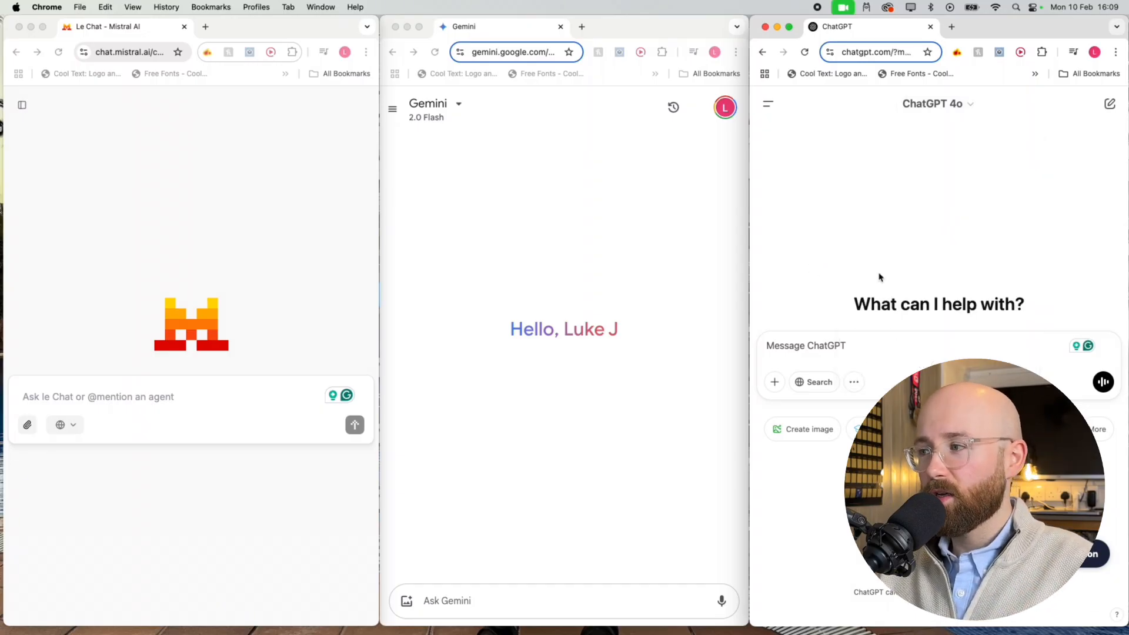
Ask o3-mini for news about Mistral, then check which model is in use
click(937, 104)
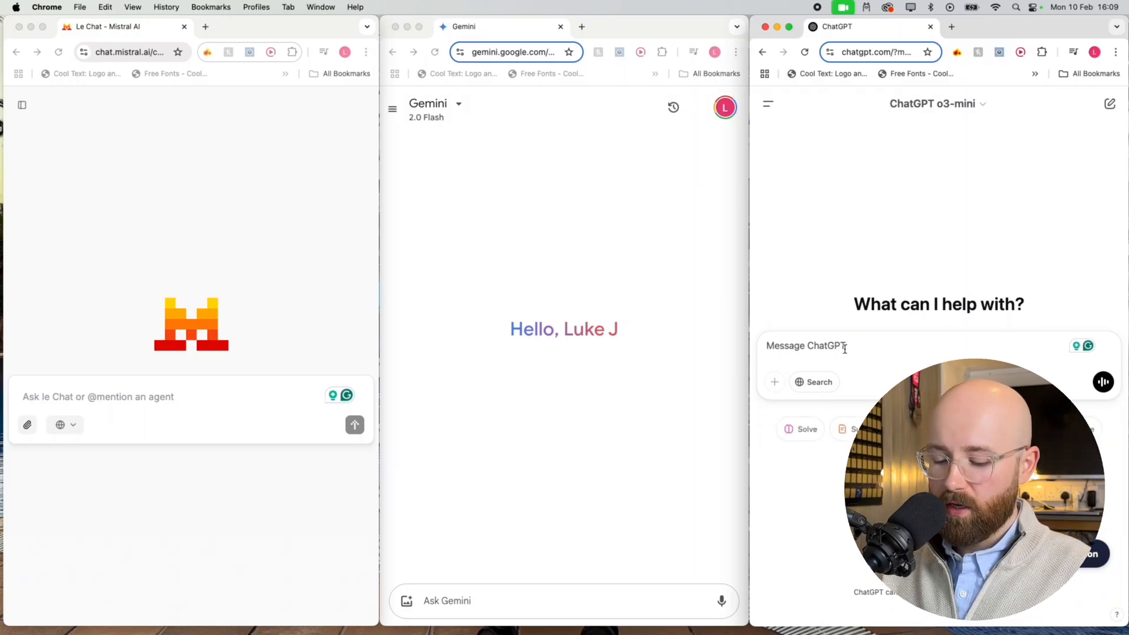
text(give me news)
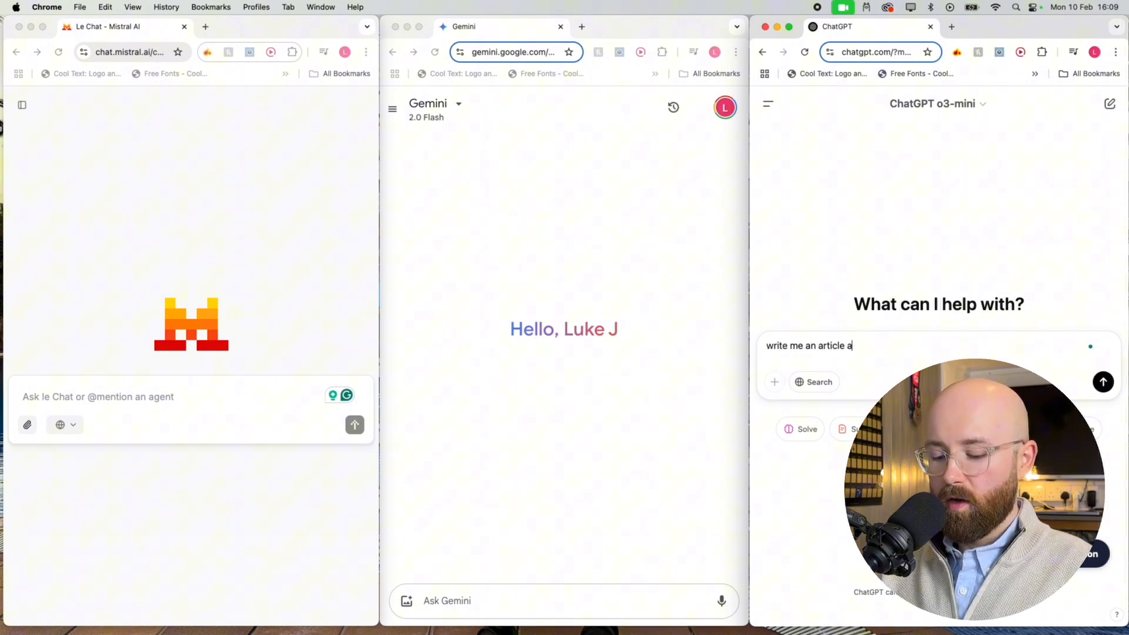
text(bout mistral)
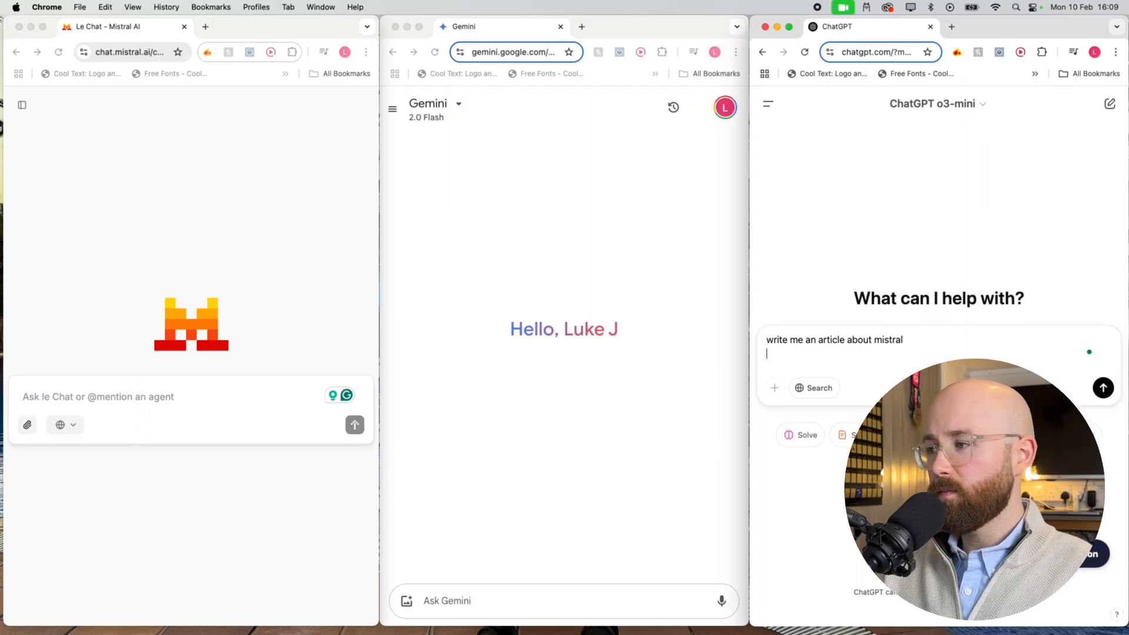
click(1102, 387)
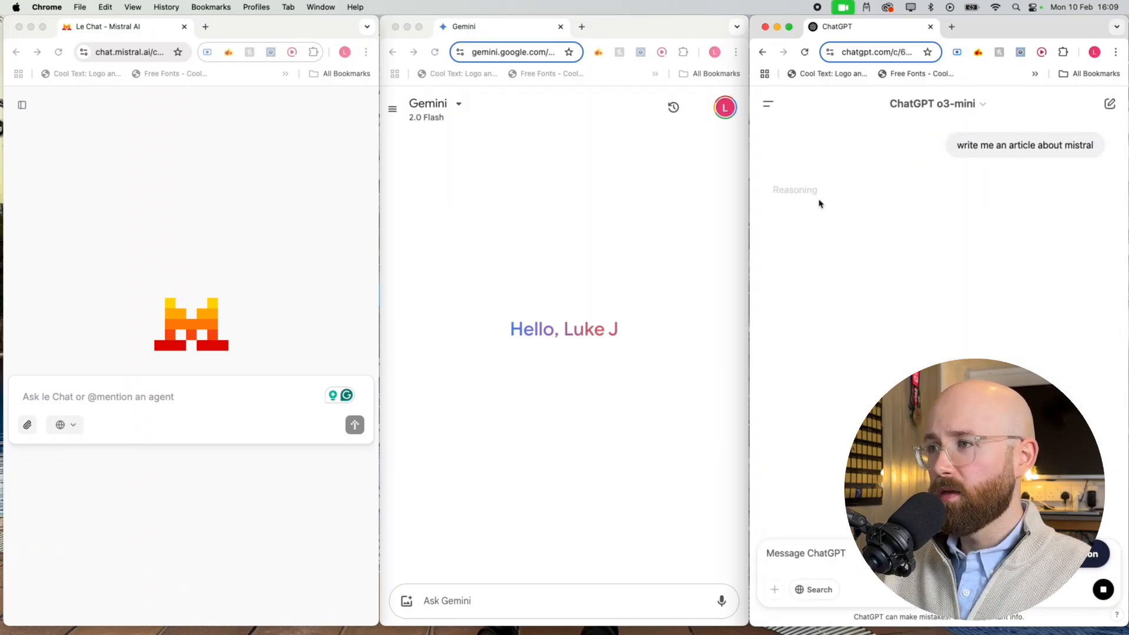
mouse_move(846, 237)
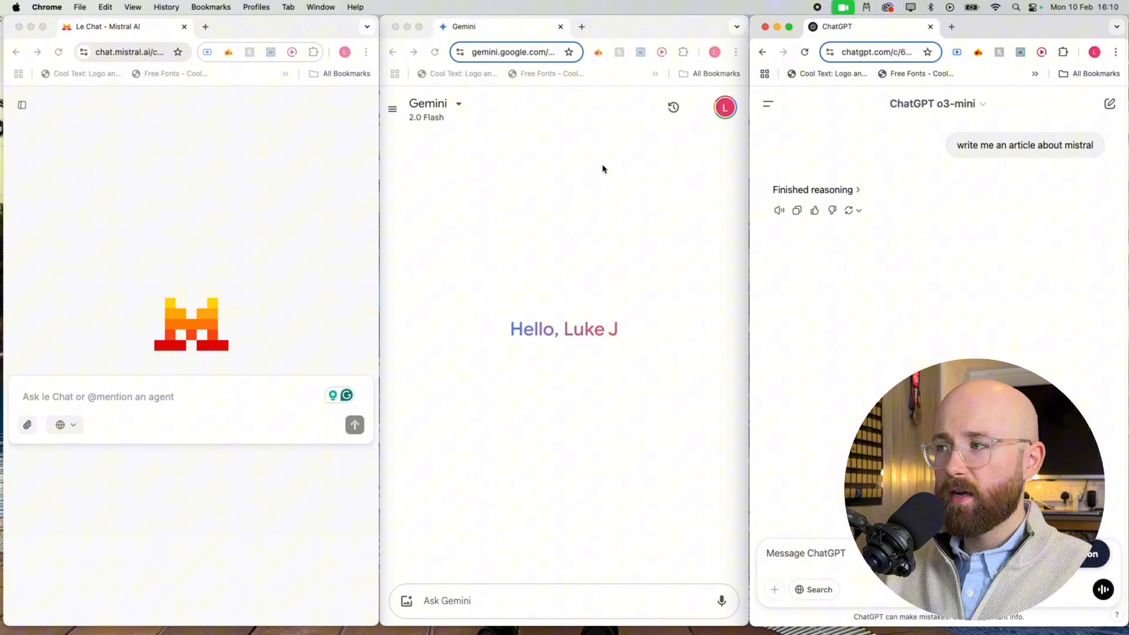
click(937, 104)
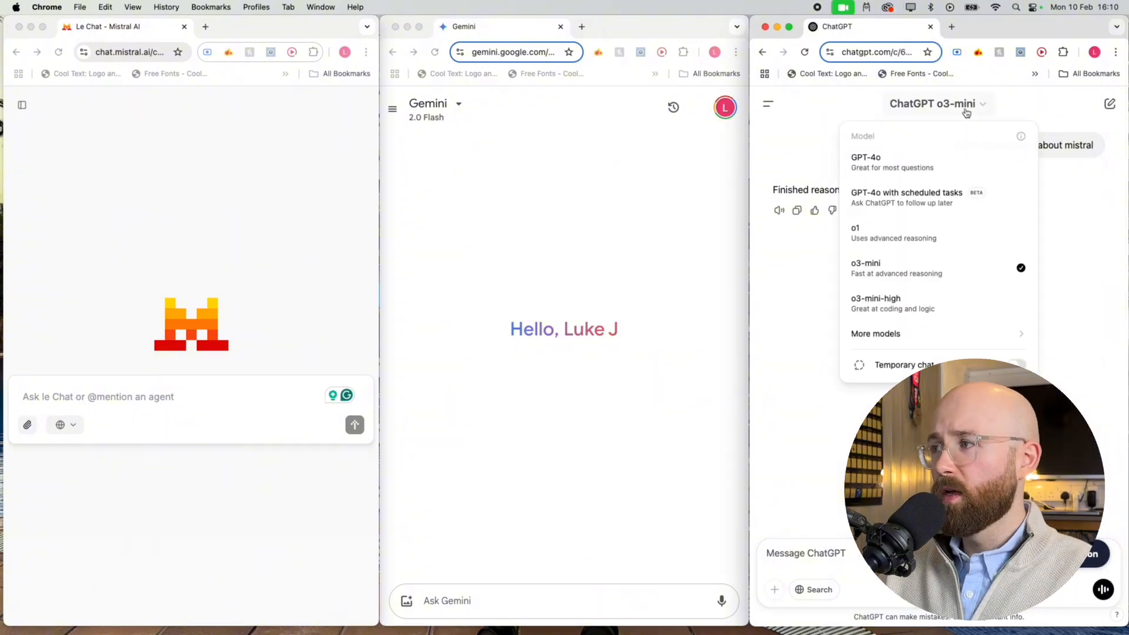
Switch to GPT-4o and enter 'summarise the ai news today' in Le Chat, Gemini and ChatGPT
click(866, 162)
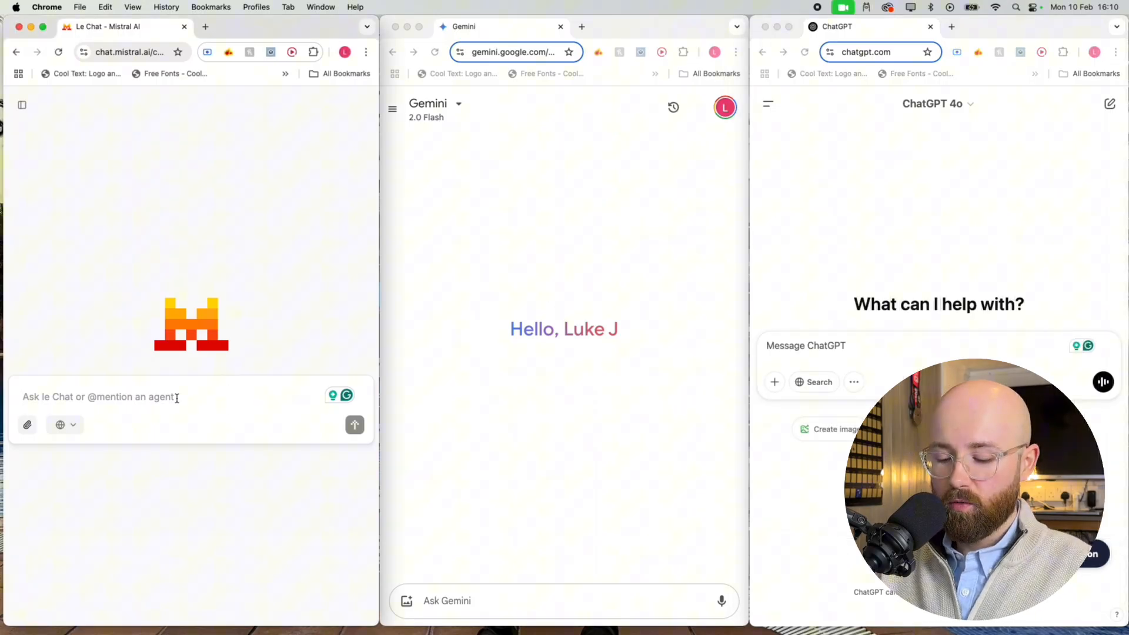
text(summarise the ai)
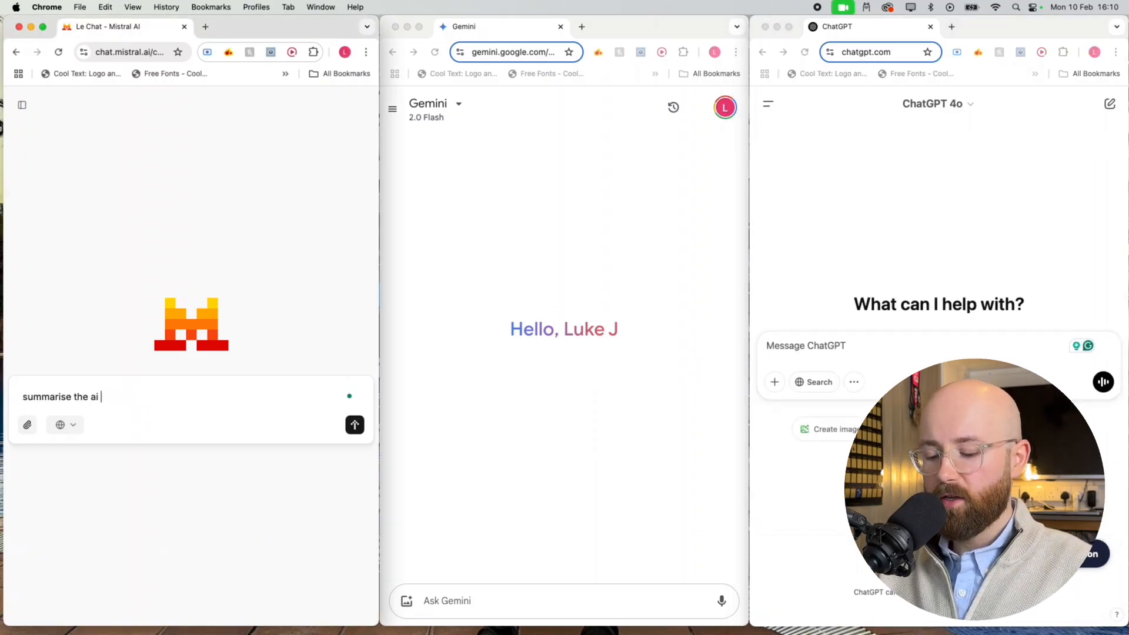
text(news today)
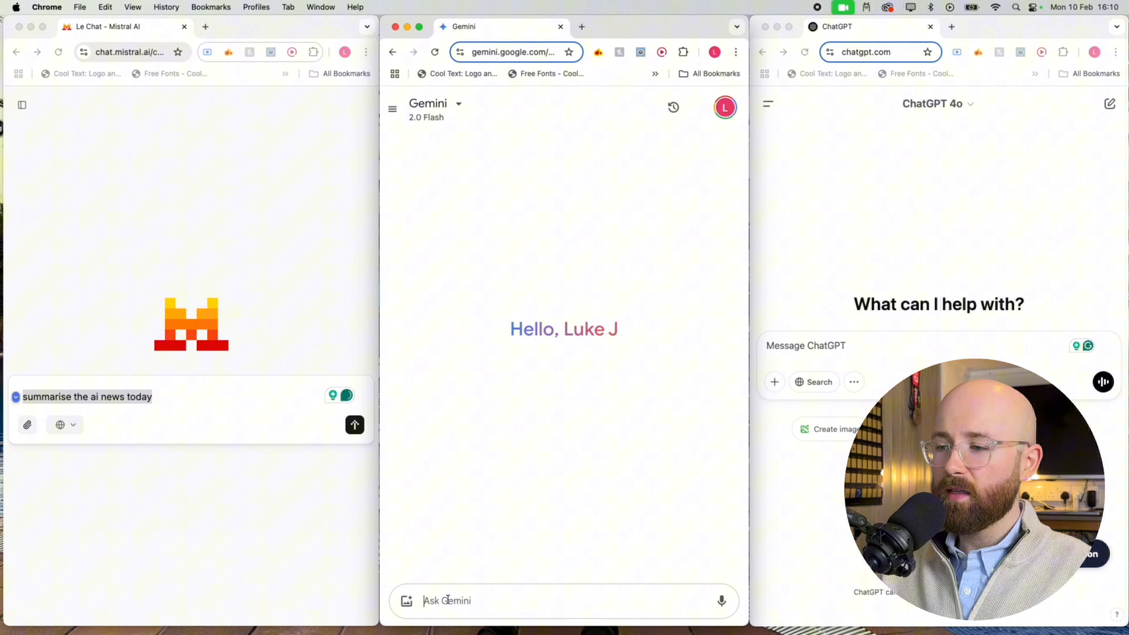
text(summarise the ai news today)
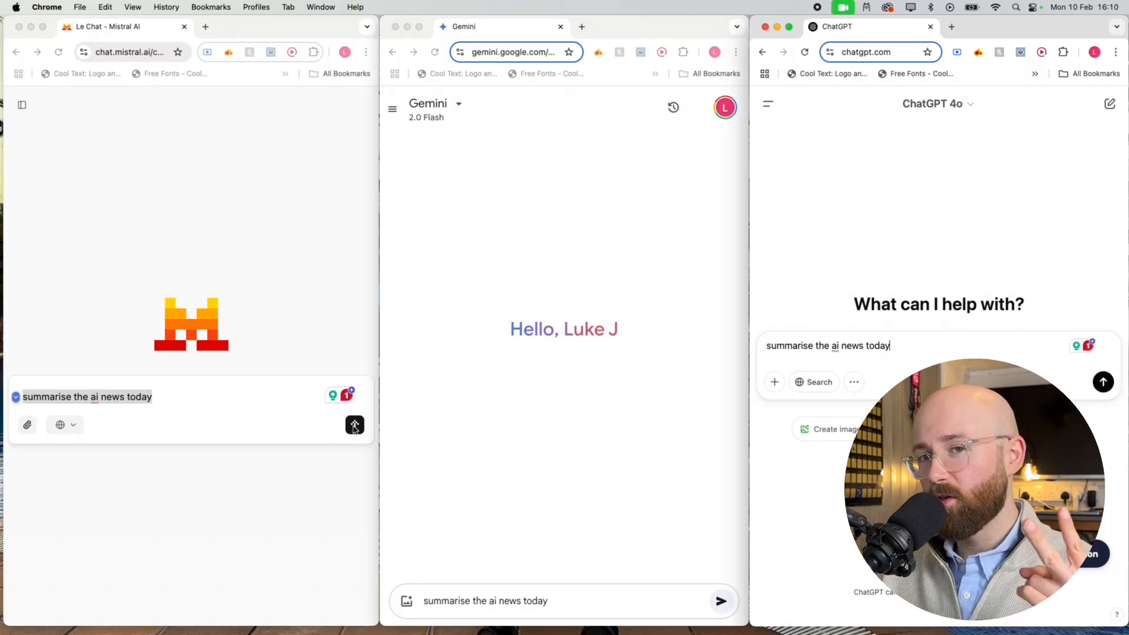
Send the AI news summary prompt and read through each chatbot's answer
click(1103, 381)
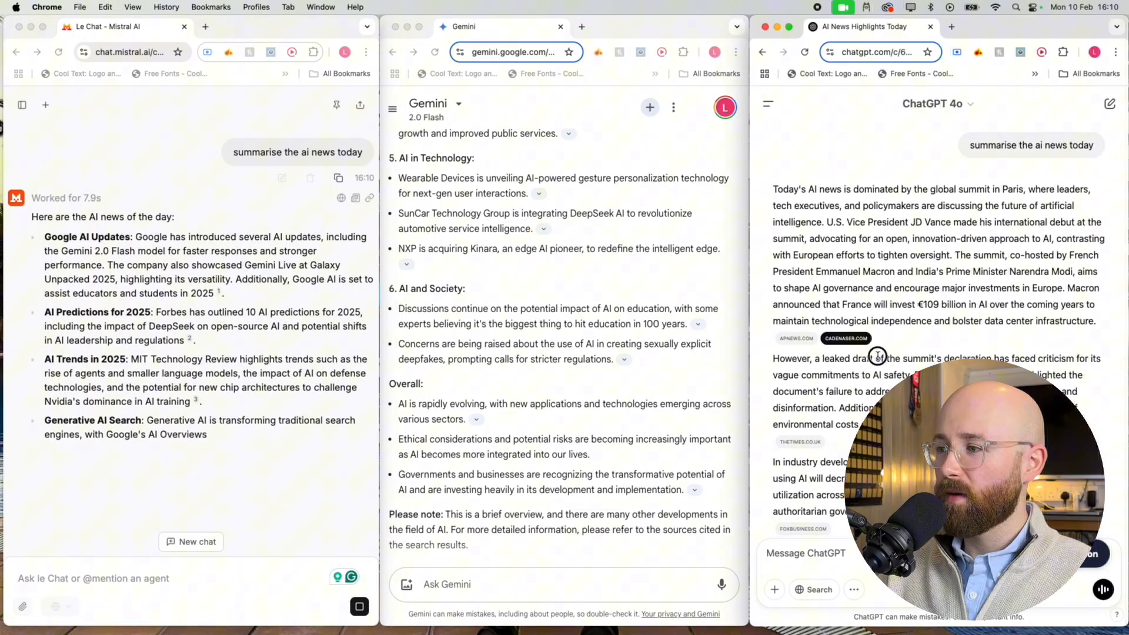
scroll(down, 3)
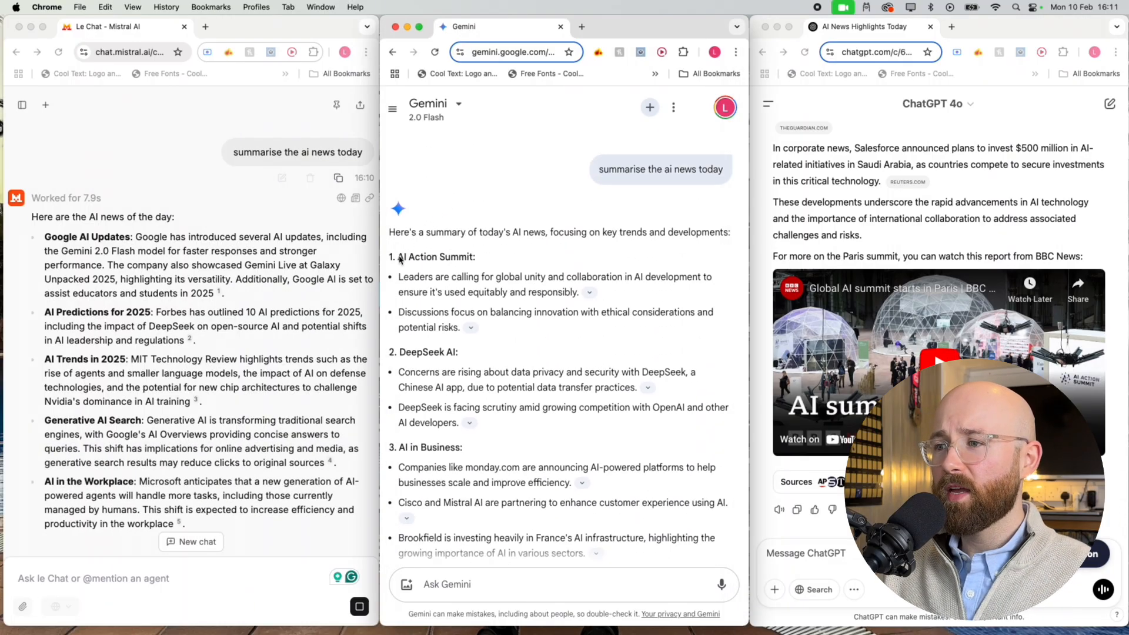
scroll(down, 3)
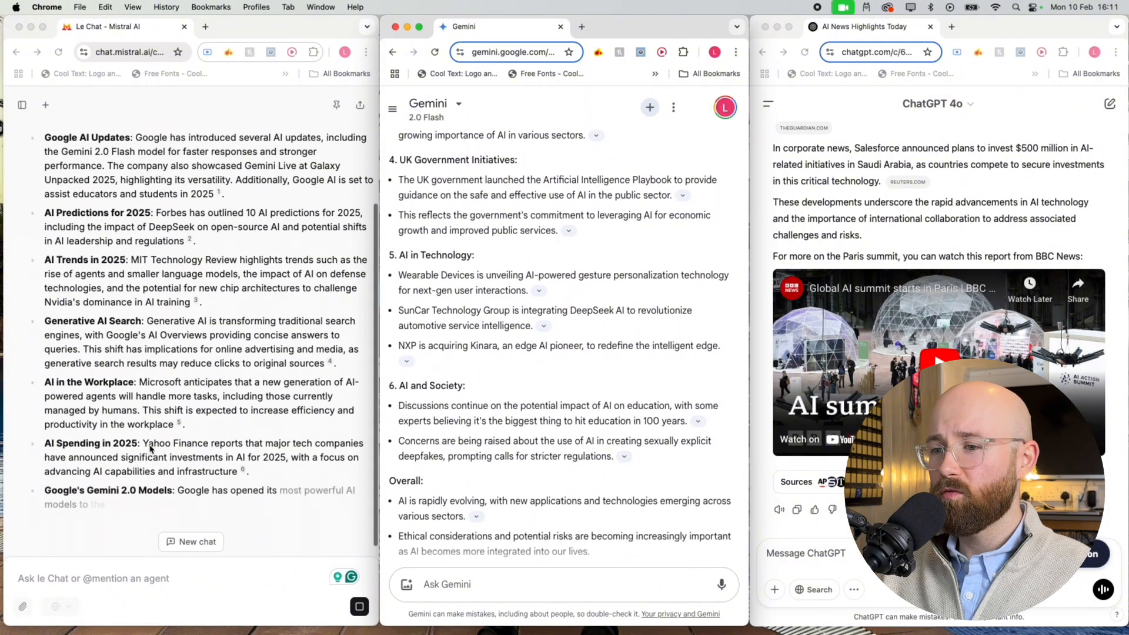
scroll(down, 3)
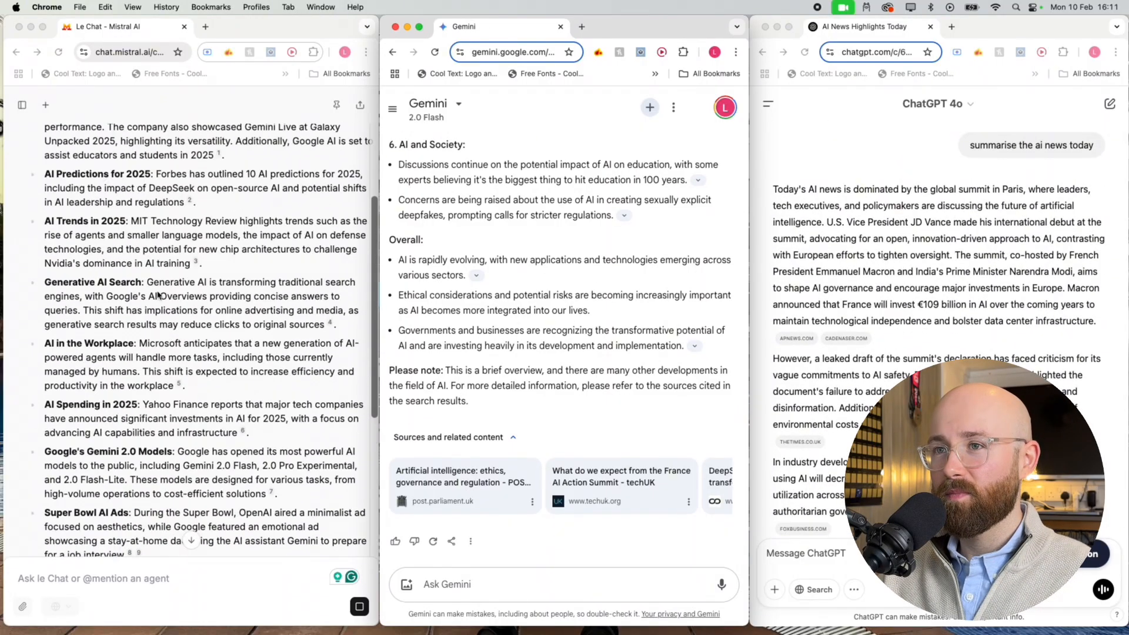
scroll(down, 3)
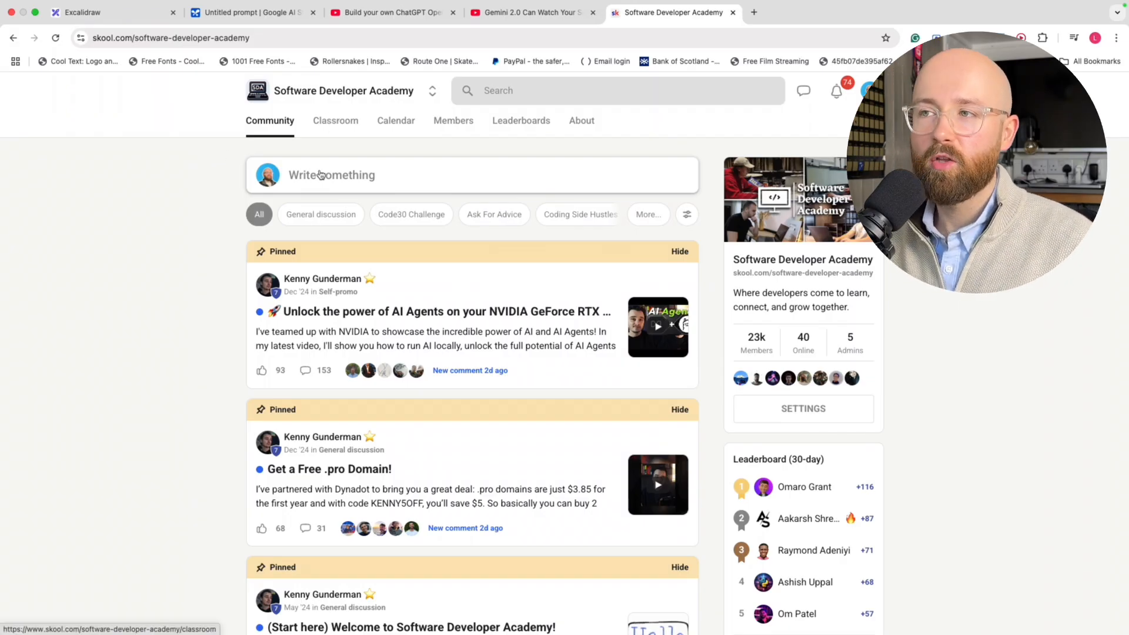
Tour the academy's Classroom courses and February 2025 calendar, then return to Community
click(335, 120)
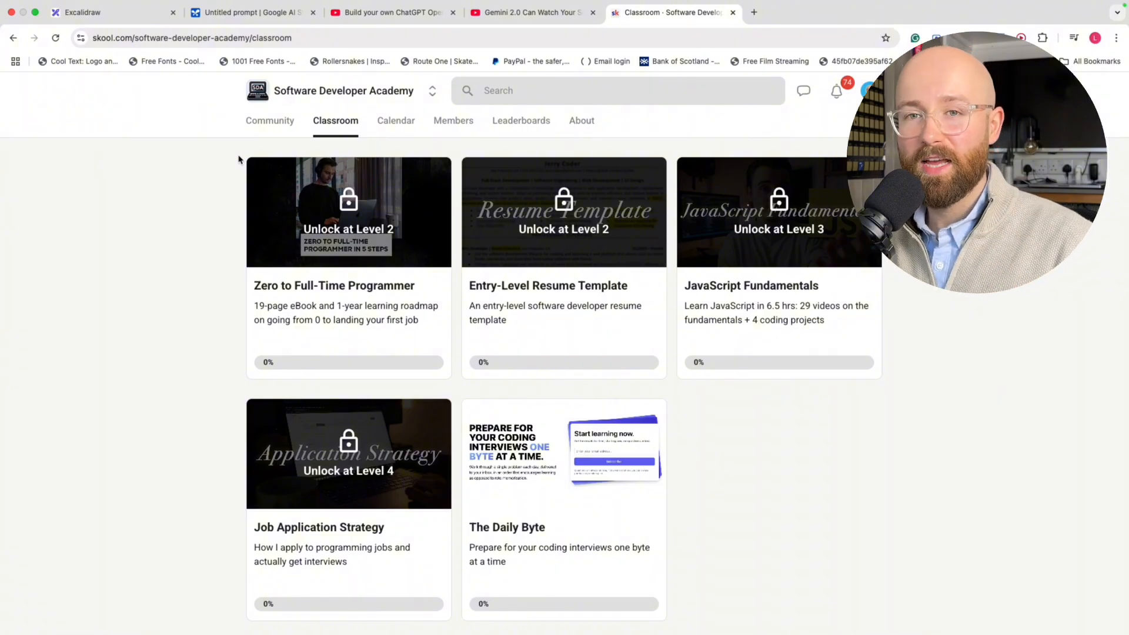
mouse_move(395, 120)
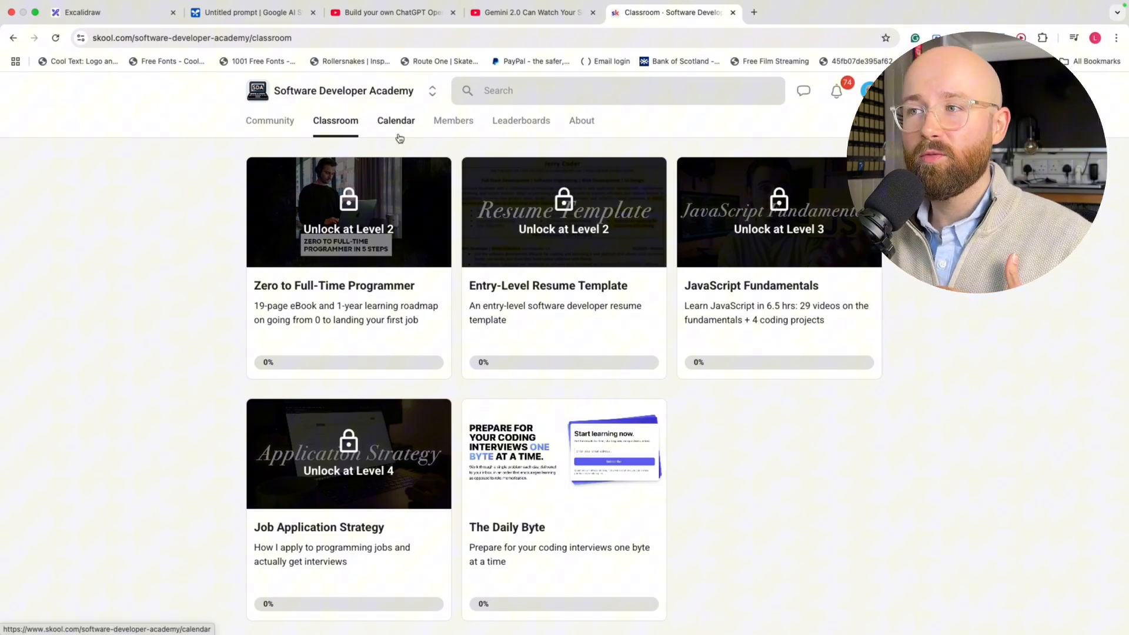
click(395, 120)
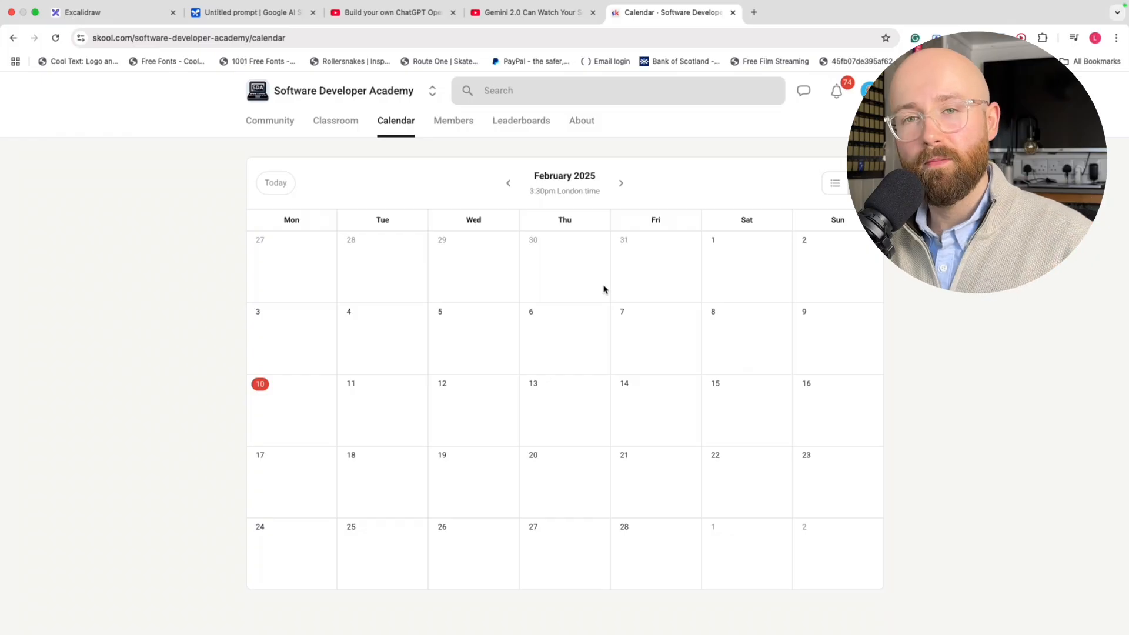
click(270, 120)
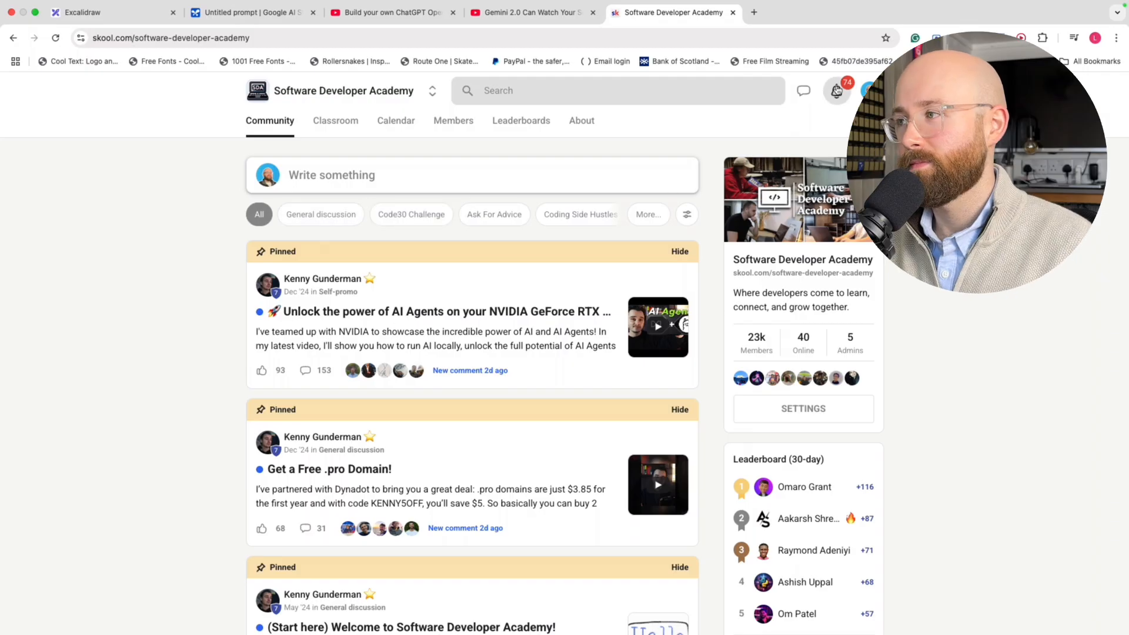
Leave Skool for the tiled Le Chat, Gemini and ChatGPT windows
click(835, 91)
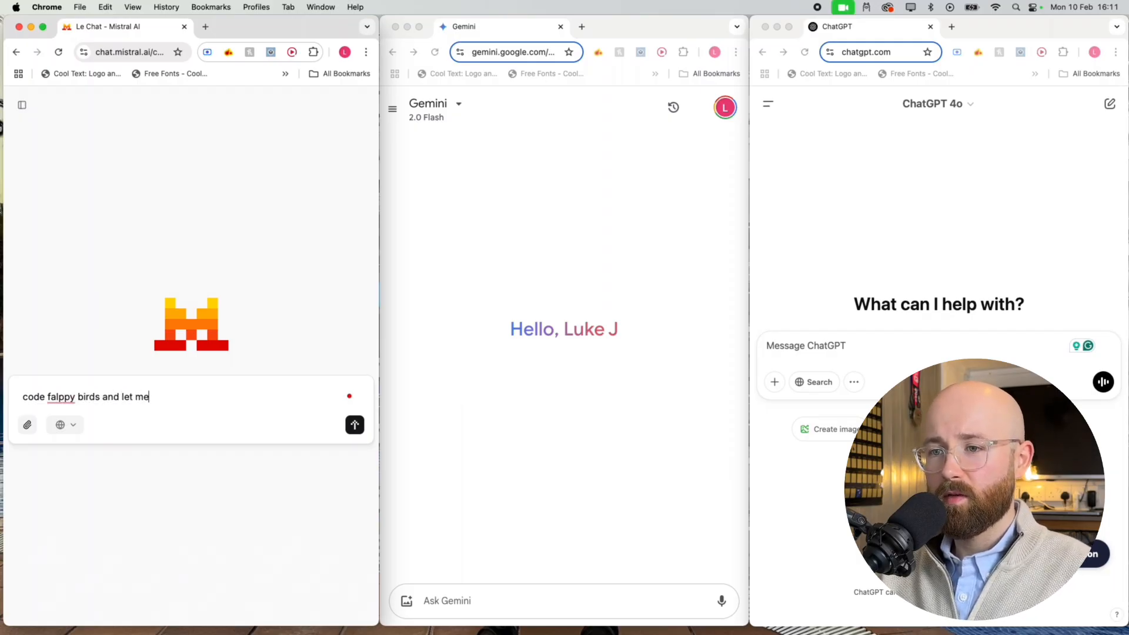
Finish 'code flappy birds and let me play here' in Le Chat and select the whole prompt
text(play here)
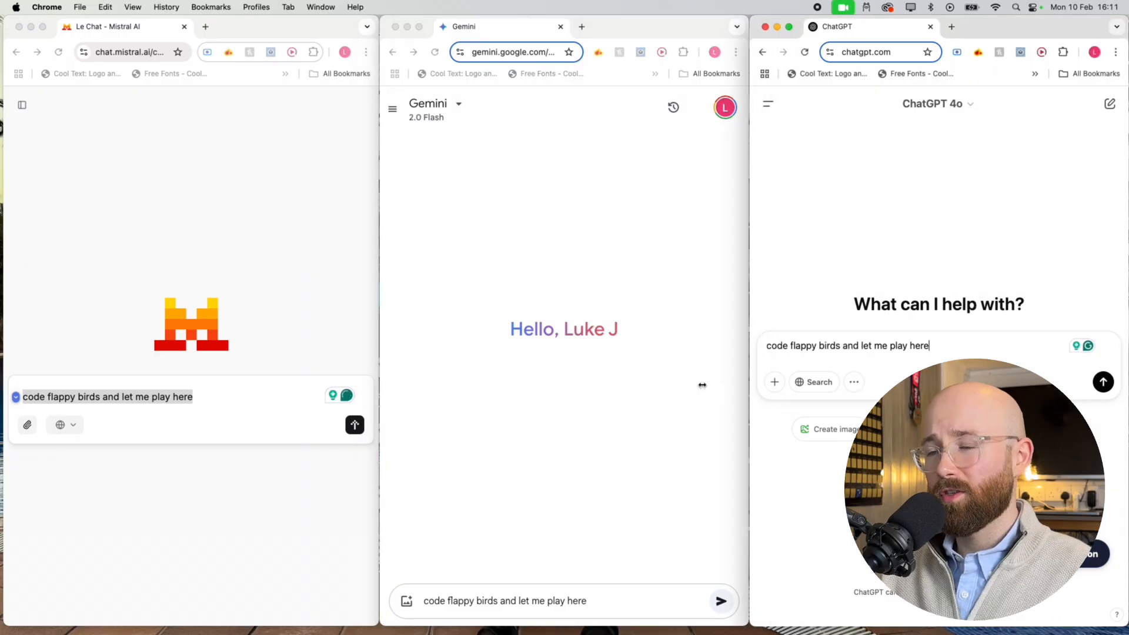
triple_click(107, 396)
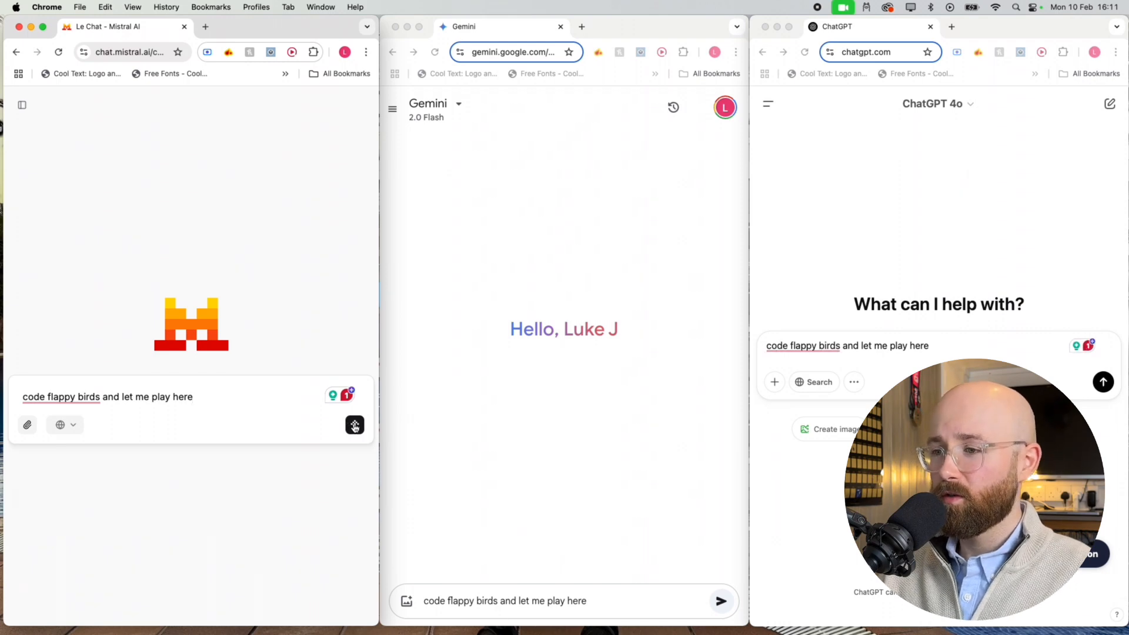
Send the Flappy Bird prompt in Le Chat, Gemini and ChatGPT and review the generated game code
click(354, 424)
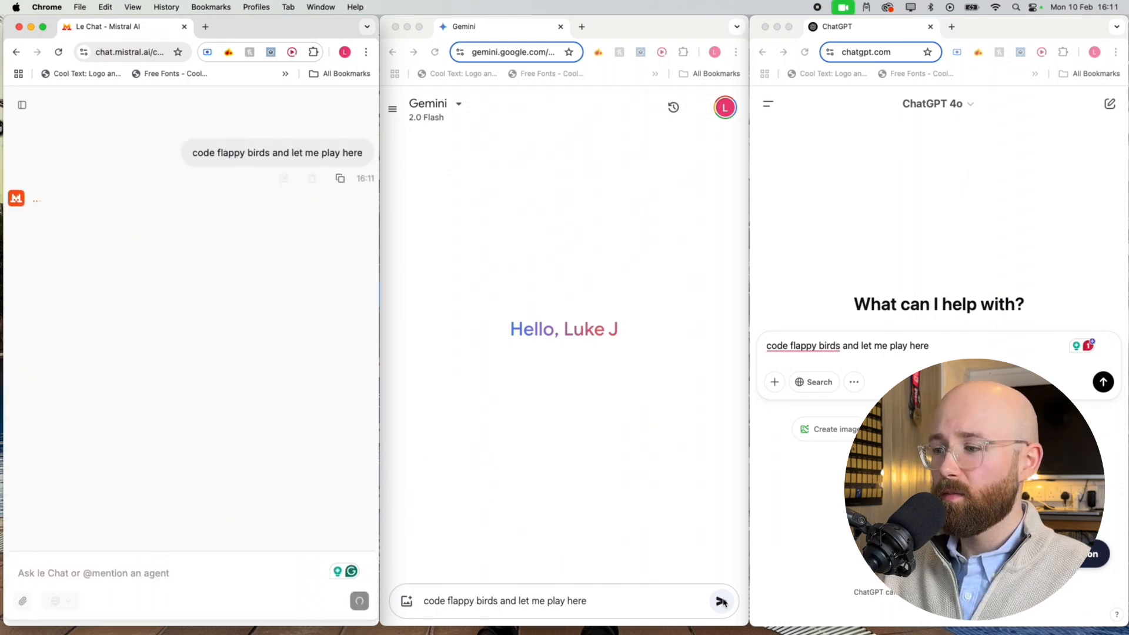
click(720, 601)
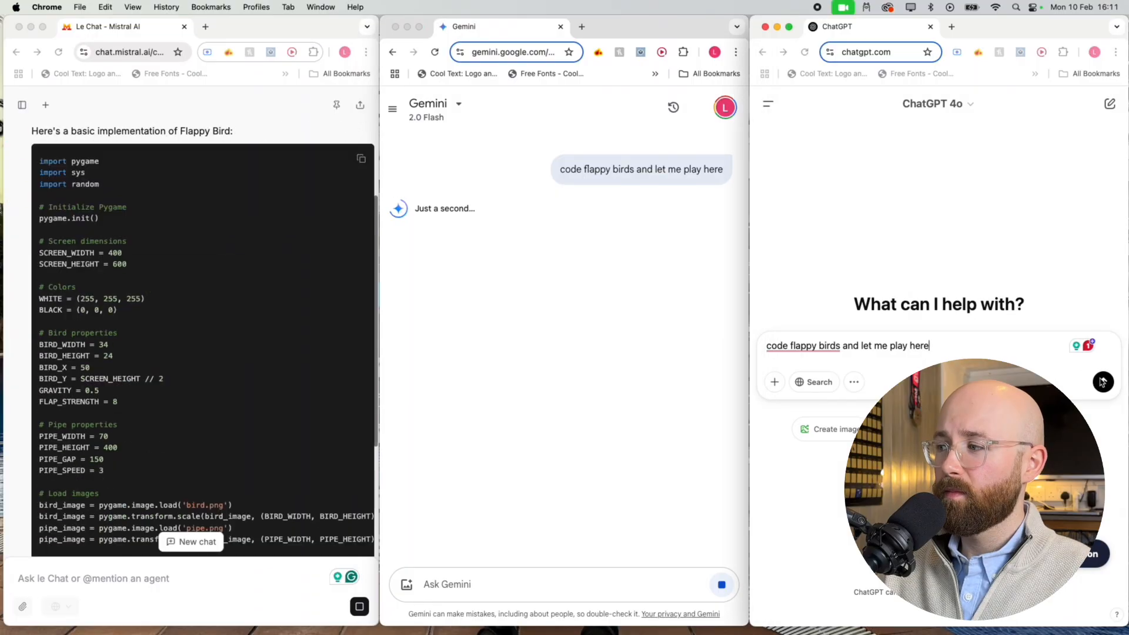
click(1102, 381)
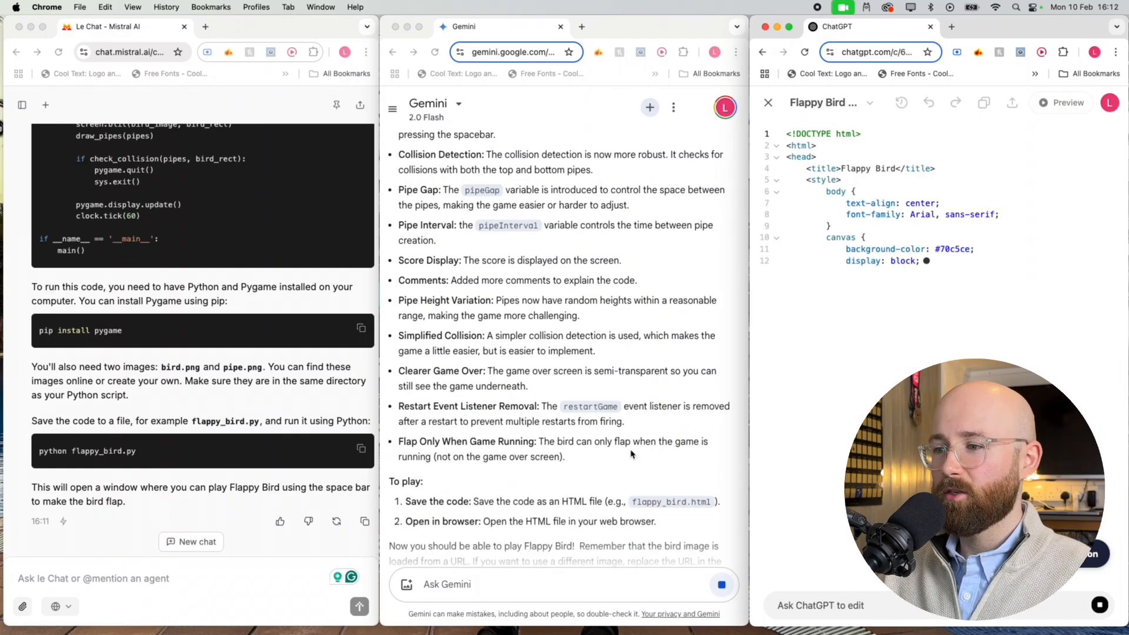
scroll(down, 3)
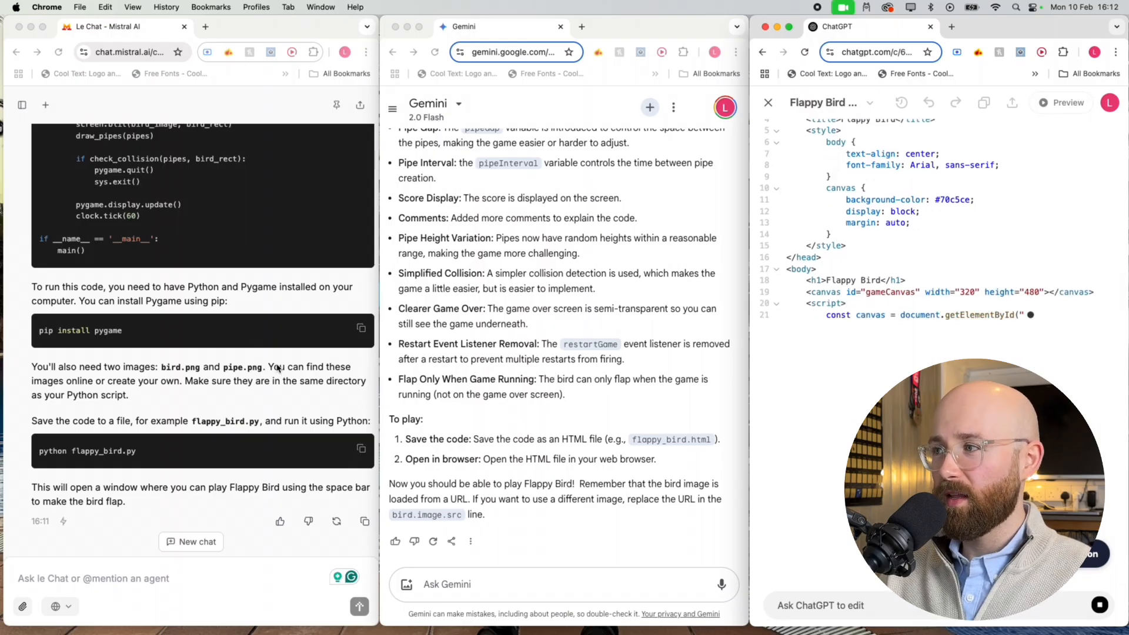
scroll(down, 3)
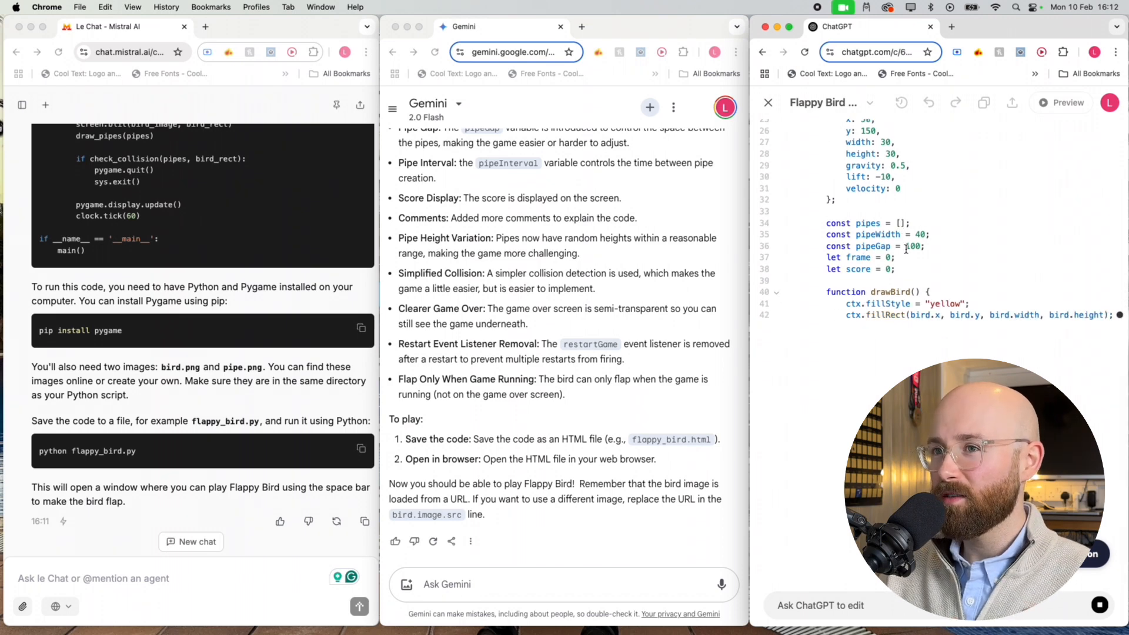
scroll(down, 3)
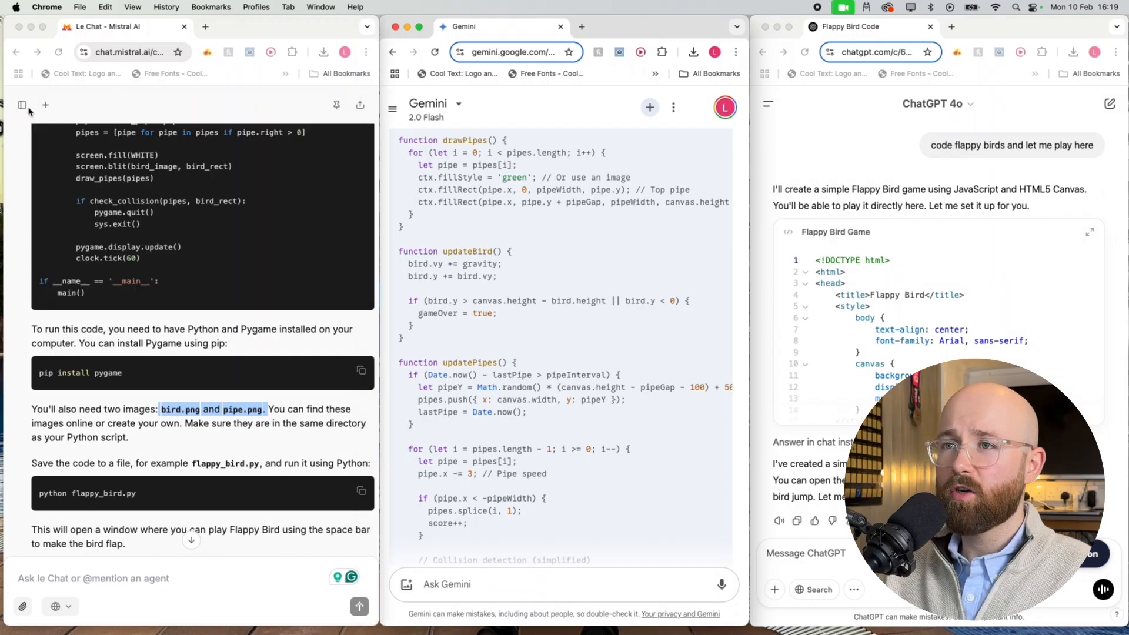
Start a fresh empty chat in Le Chat after reviewing the Flappy Bird responses
click(45, 104)
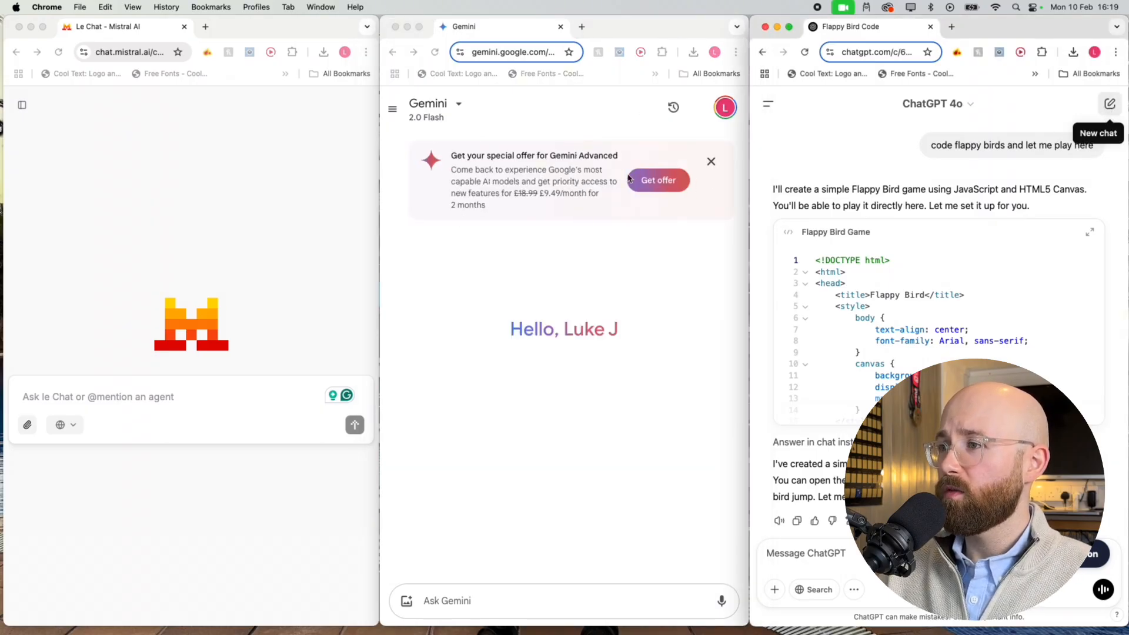
Start a fresh empty chat in ChatGPT
click(1109, 103)
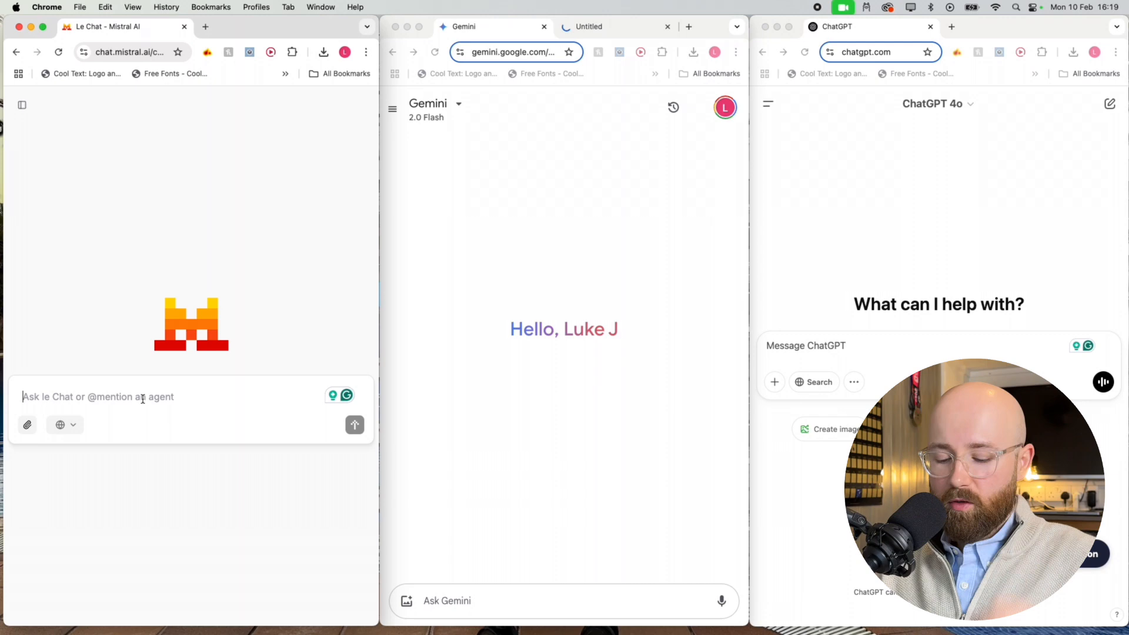
Draft in Le Chat a prompt for a humanized AI-in-2025 article people won't know GPT wrote
text(write an article about ai in 20)
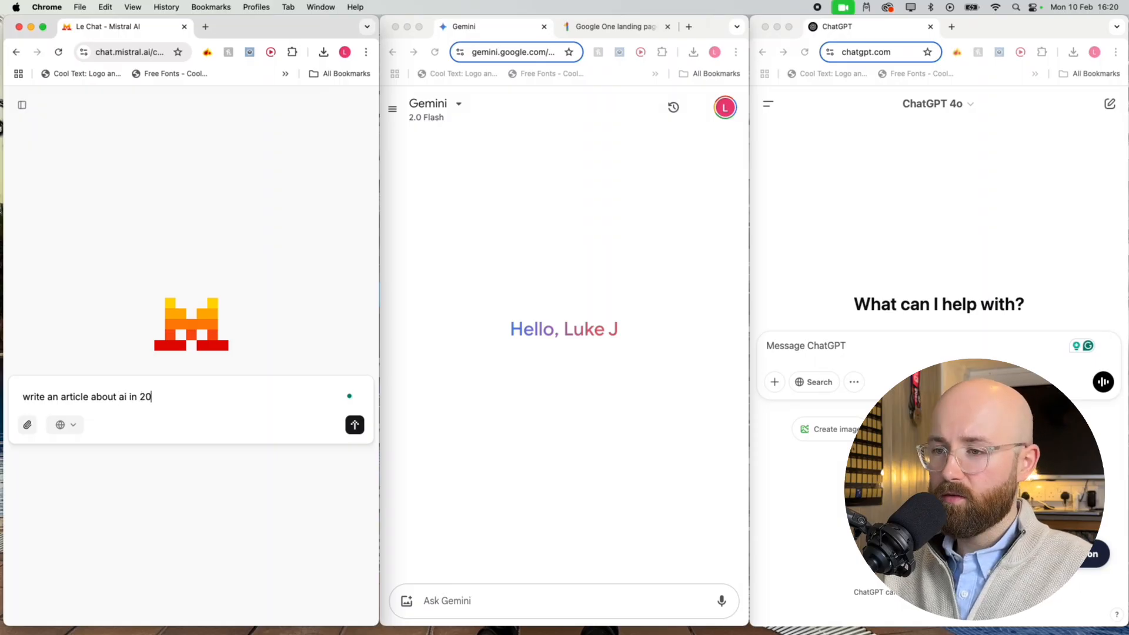
text(25 and make it as humanized)
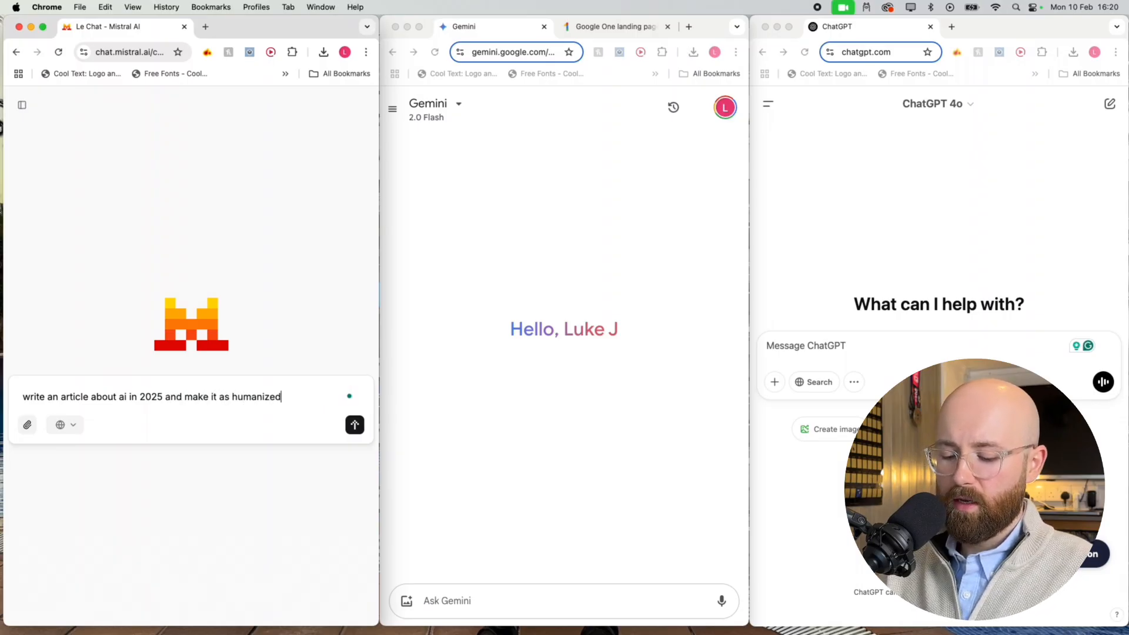
text(as possible, i)
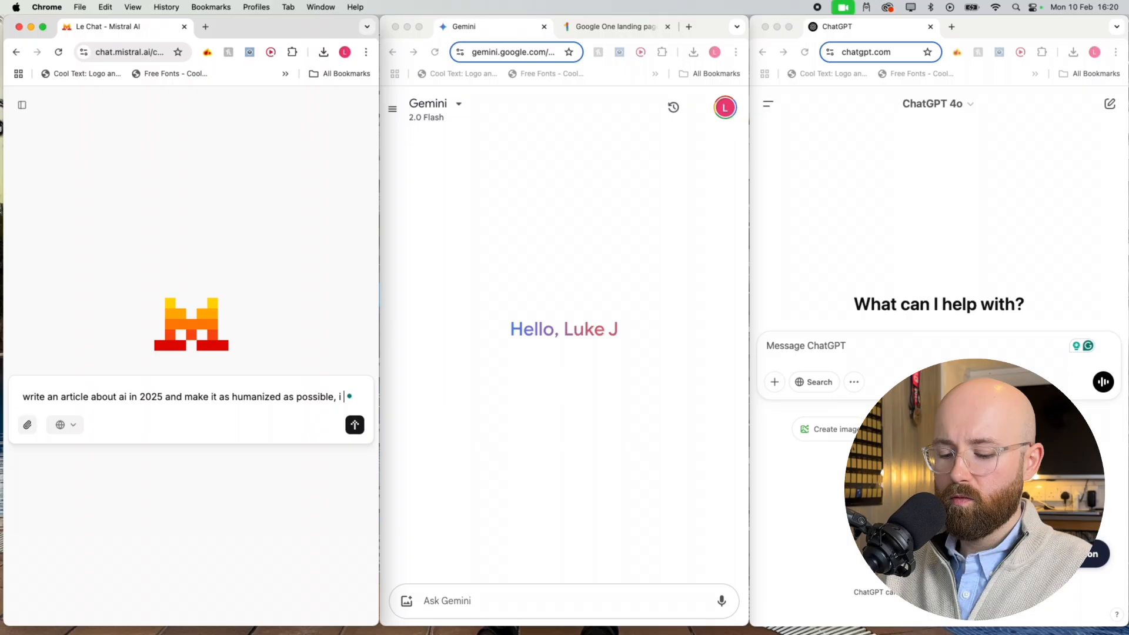
text(dont want)
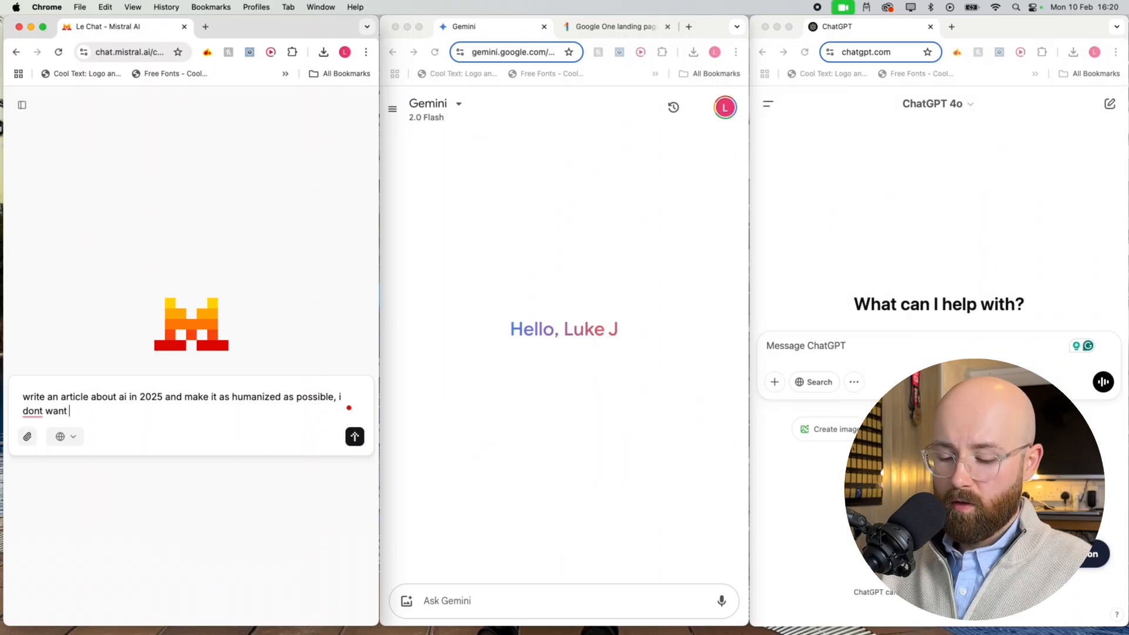
text(people to know a)
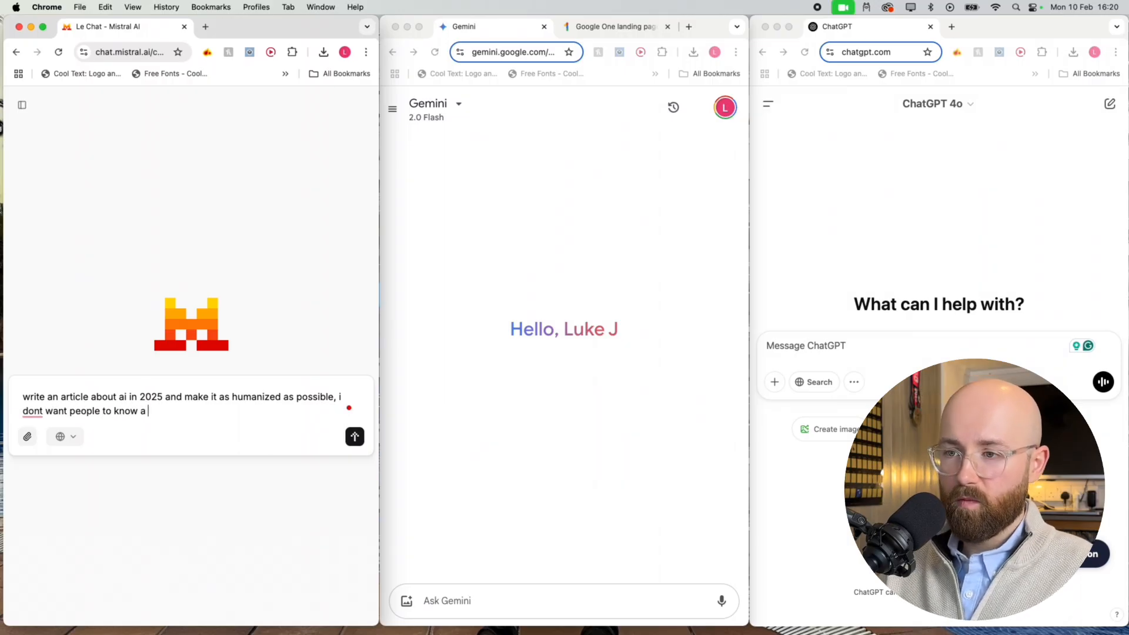
text(gpt wrote it)
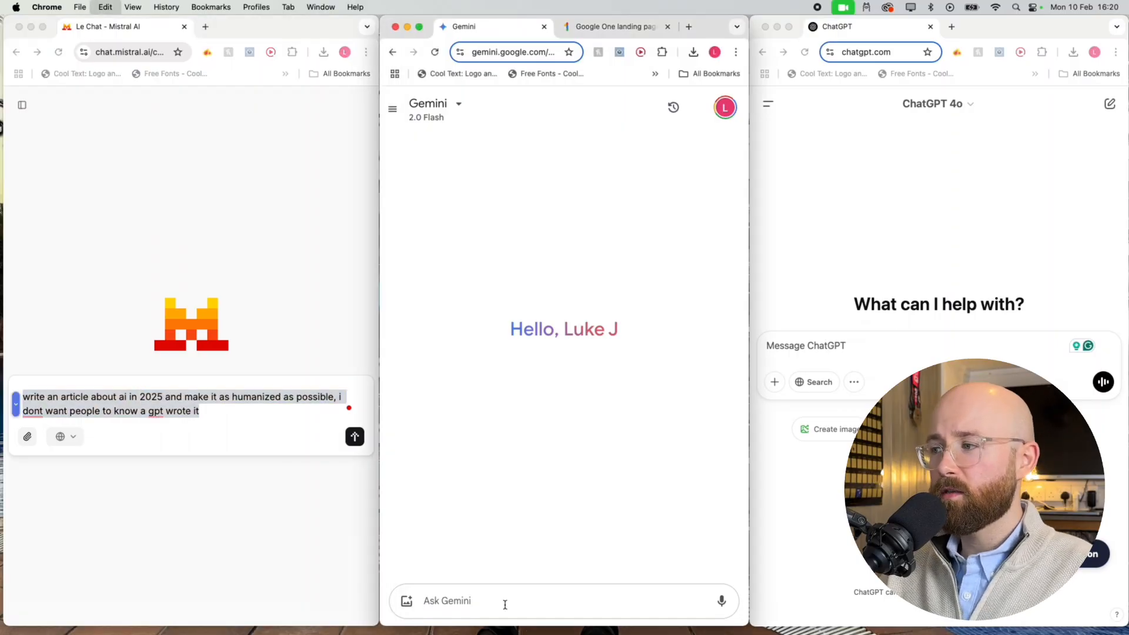
Submit the humanized 2025 AI article prompt in all three chats and review the resulting articles
text(write an article about ai in 2025 and make it as humanized as possible, i dont want people to know a gpt wrote it)
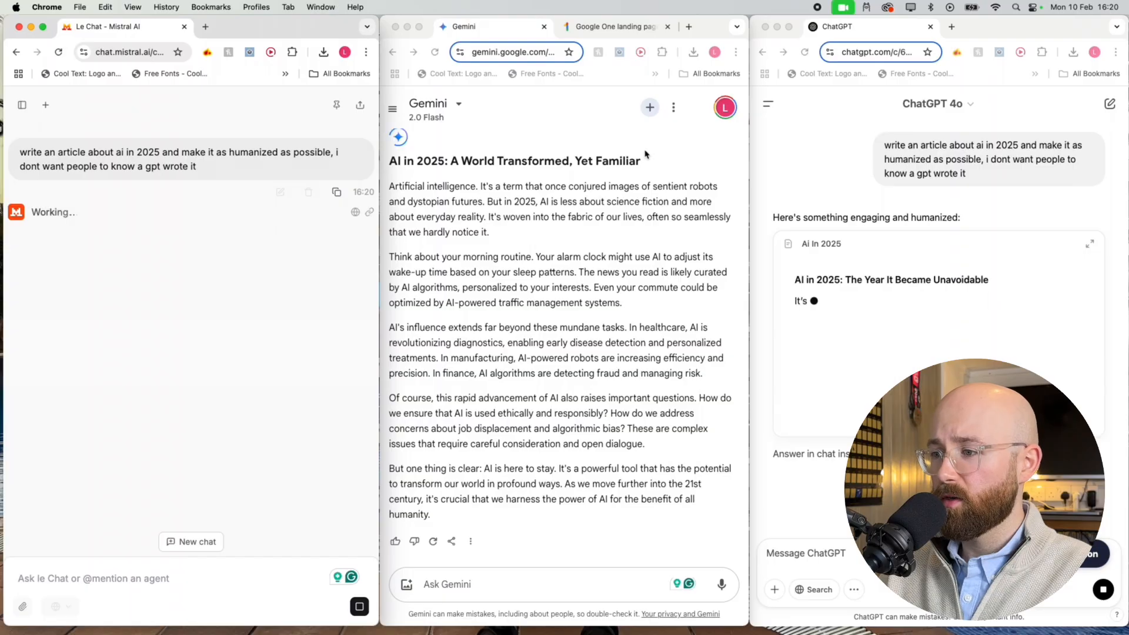
scroll(down, 3)
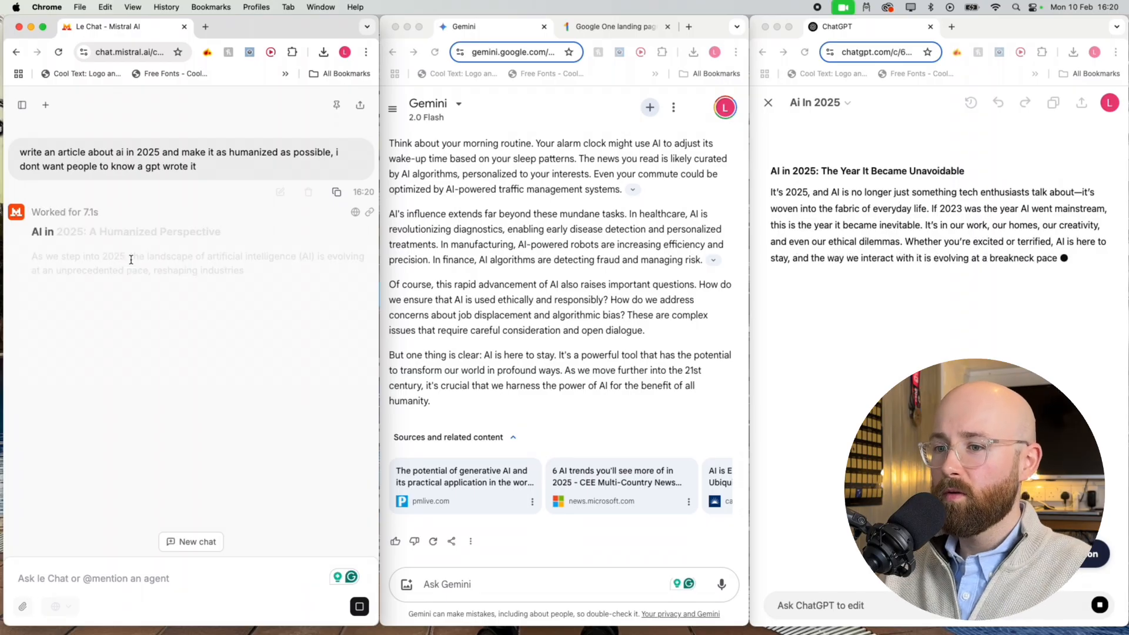
scroll(down, 3)
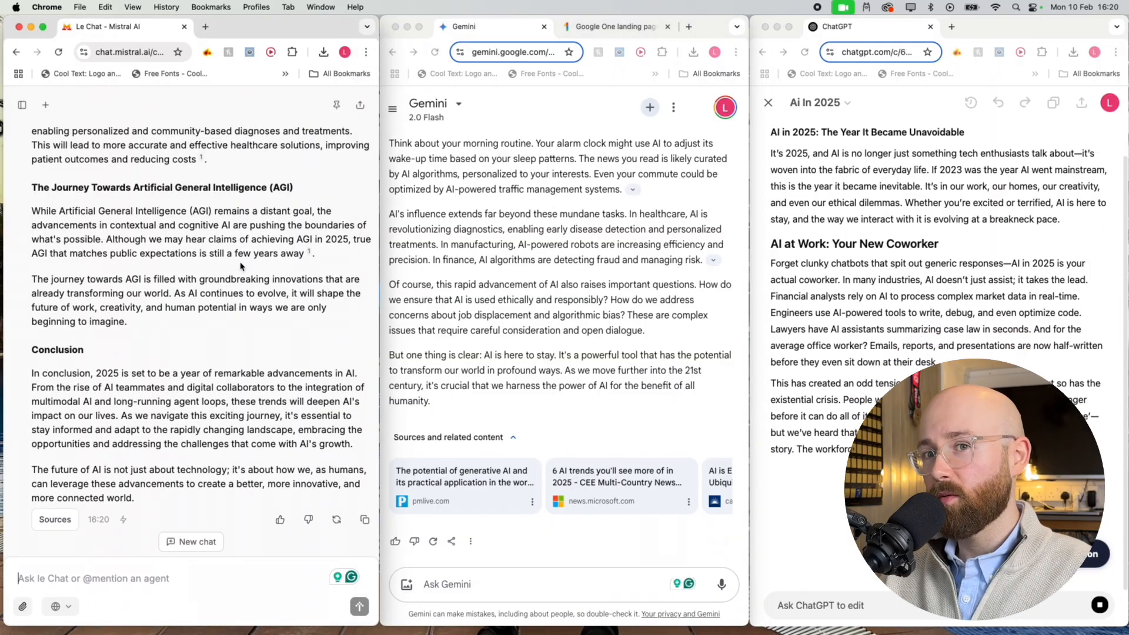
scroll(down, 3)
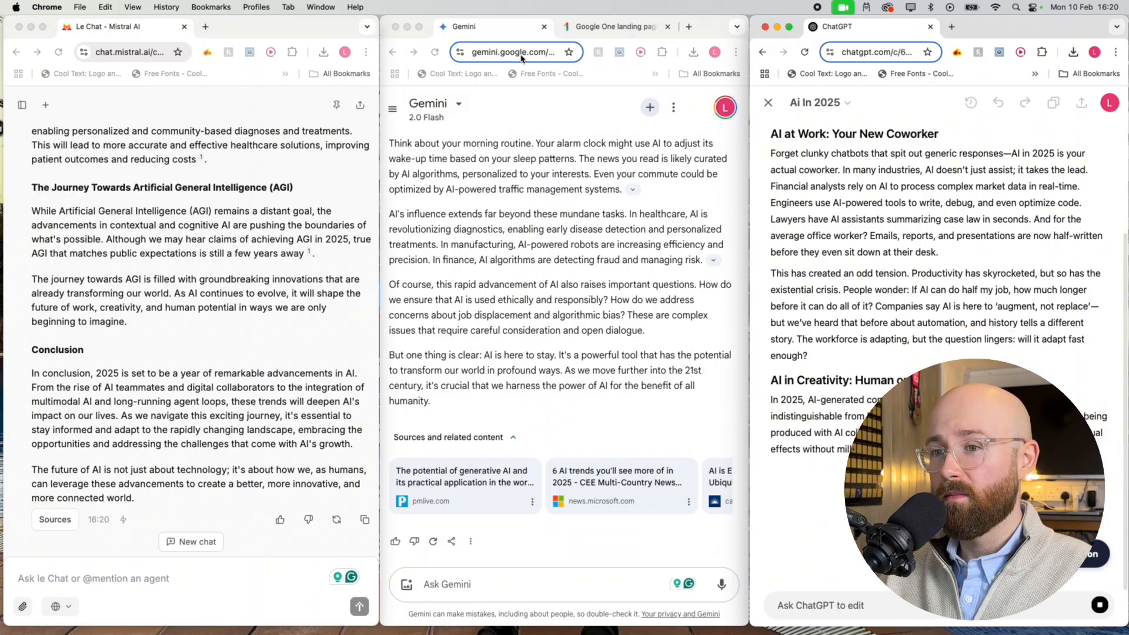
scroll(down, 3)
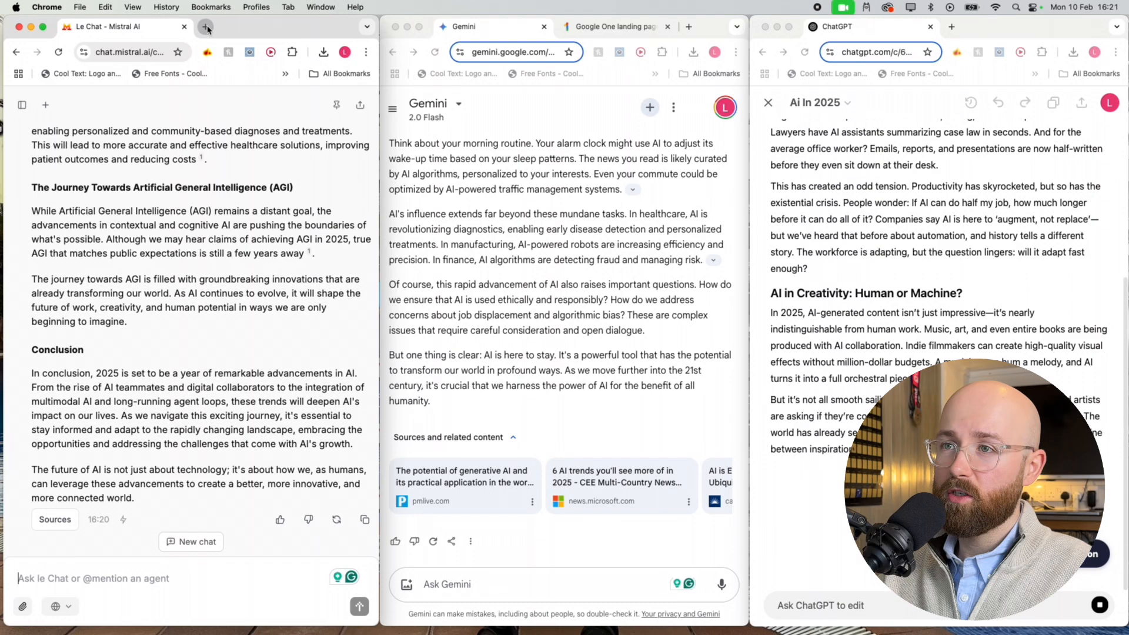
Check Le Chat's article on zerogpt.com, which rates it 90.47% AI GPT
click(207, 31)
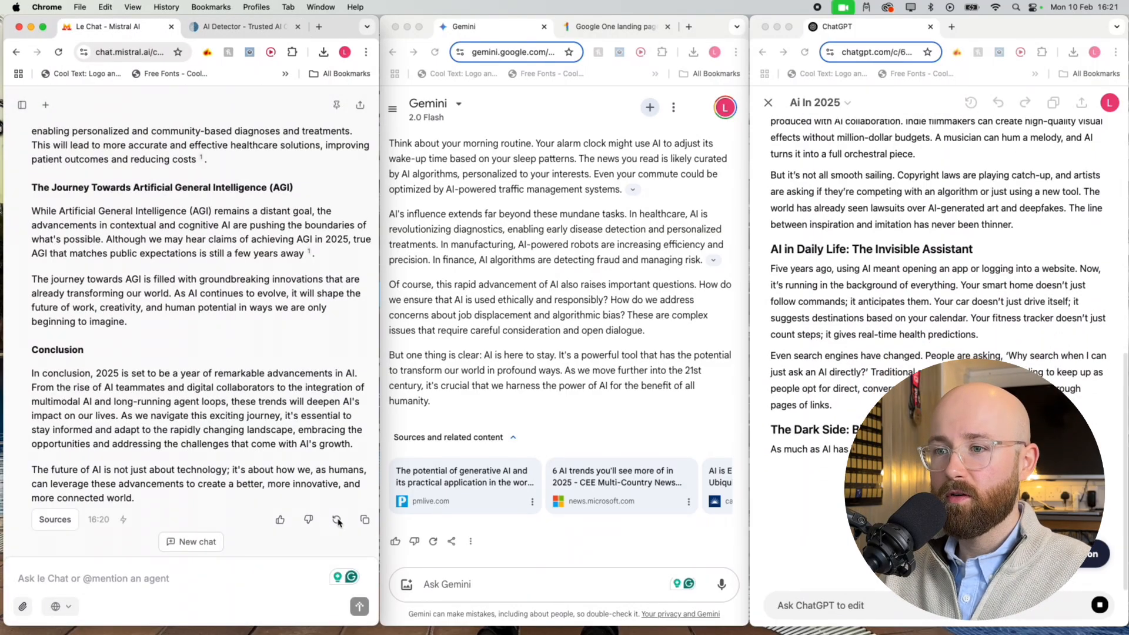
click(364, 520)
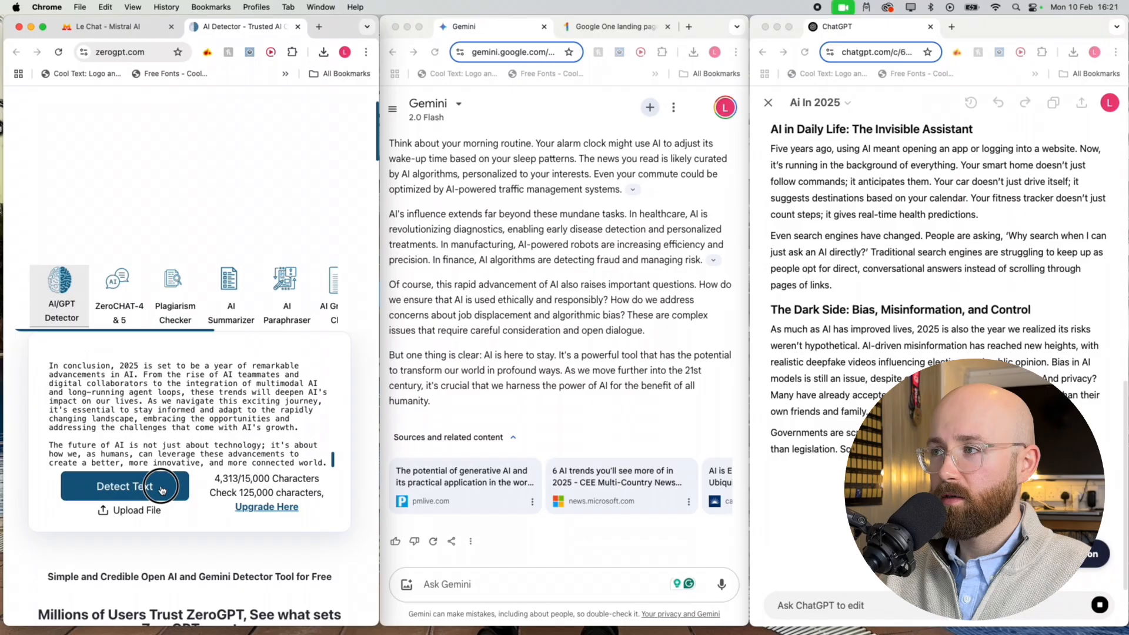
click(123, 485)
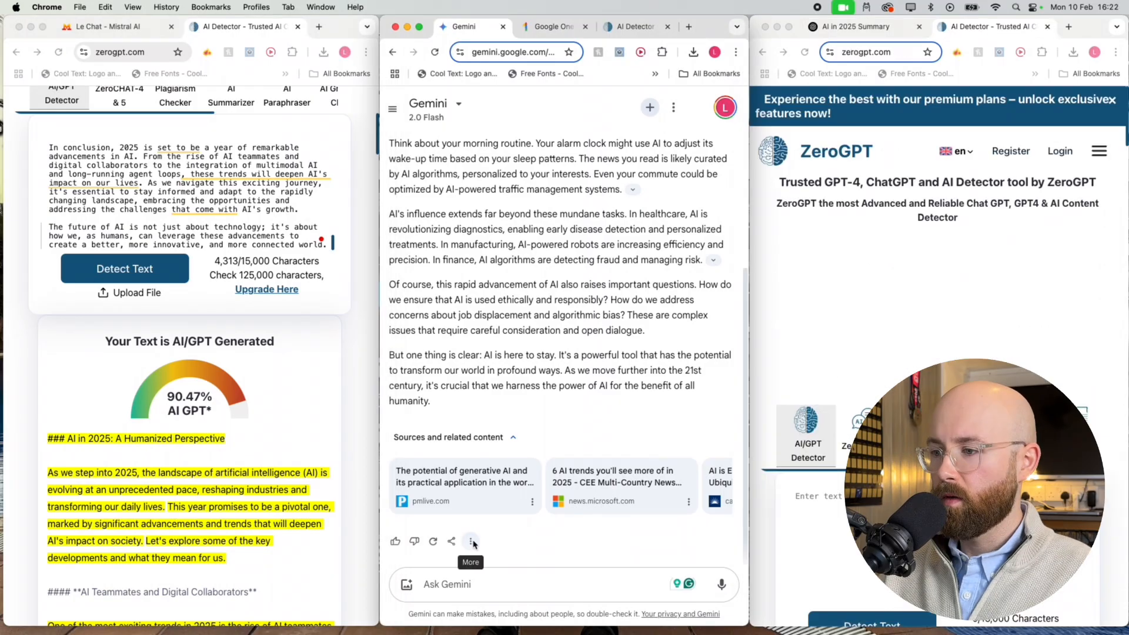
Copy Gemini's article via More > Copy and check it on ZeroGPT, scoring 96.12% AI GPT
click(473, 541)
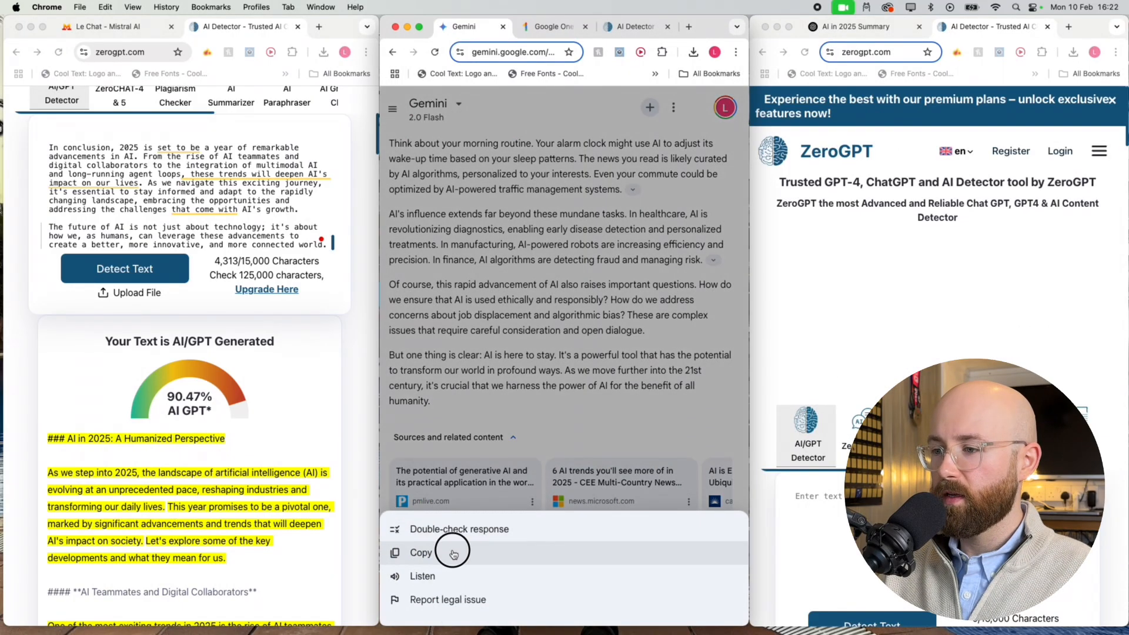
click(636, 27)
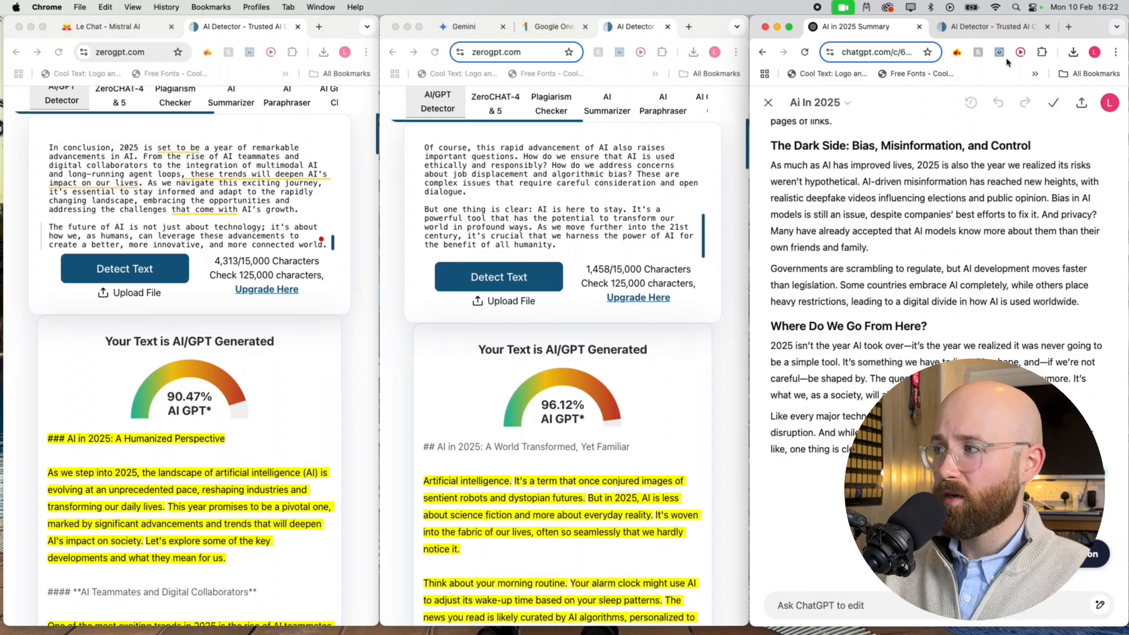
click(993, 27)
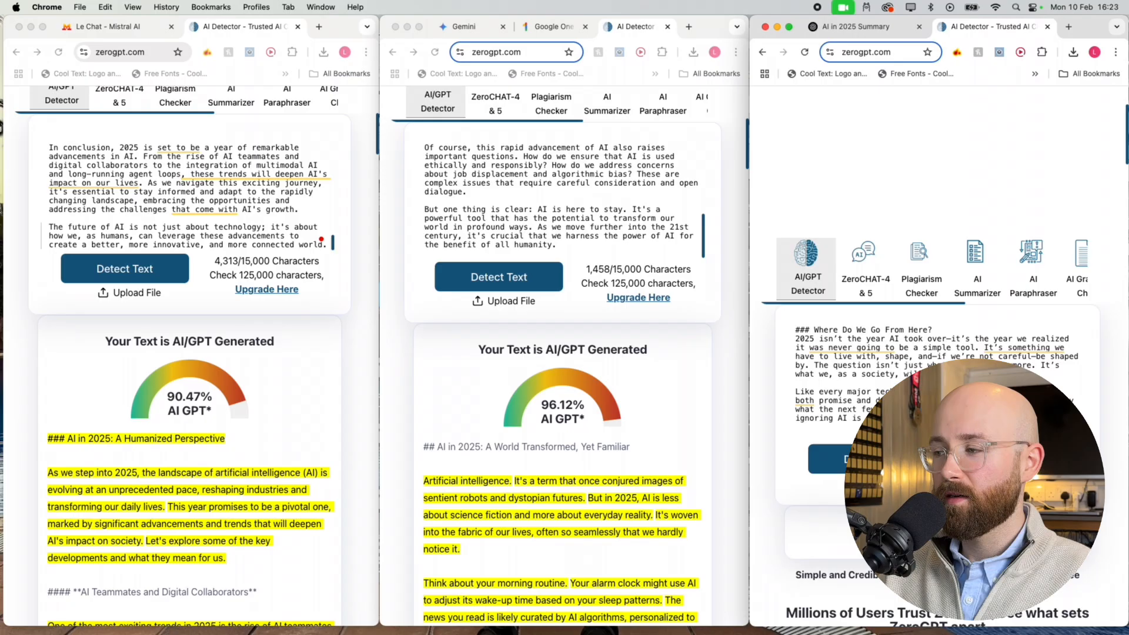
Check ChatGPT's article on ZeroGPT, which scores 49.76% AI GPT
click(869, 268)
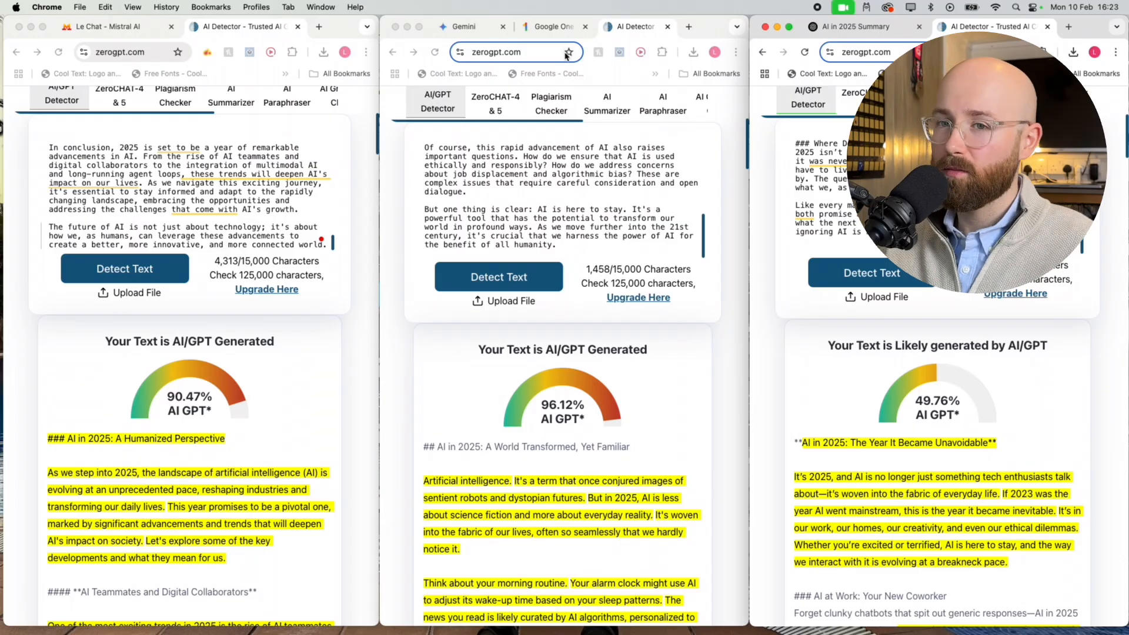
mouse_move(568, 52)
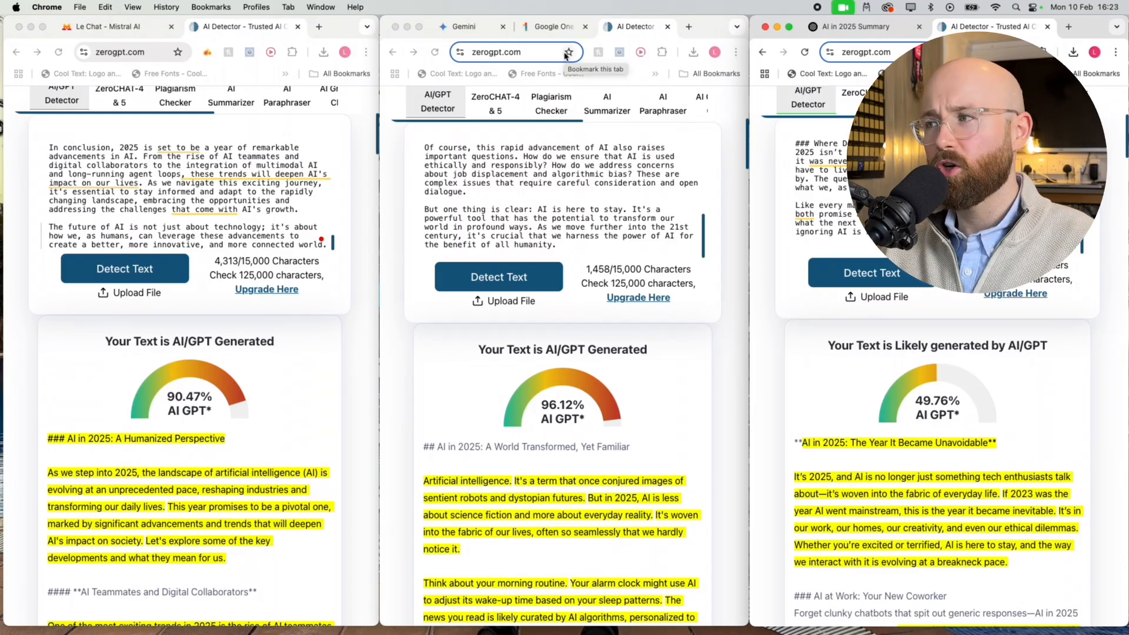